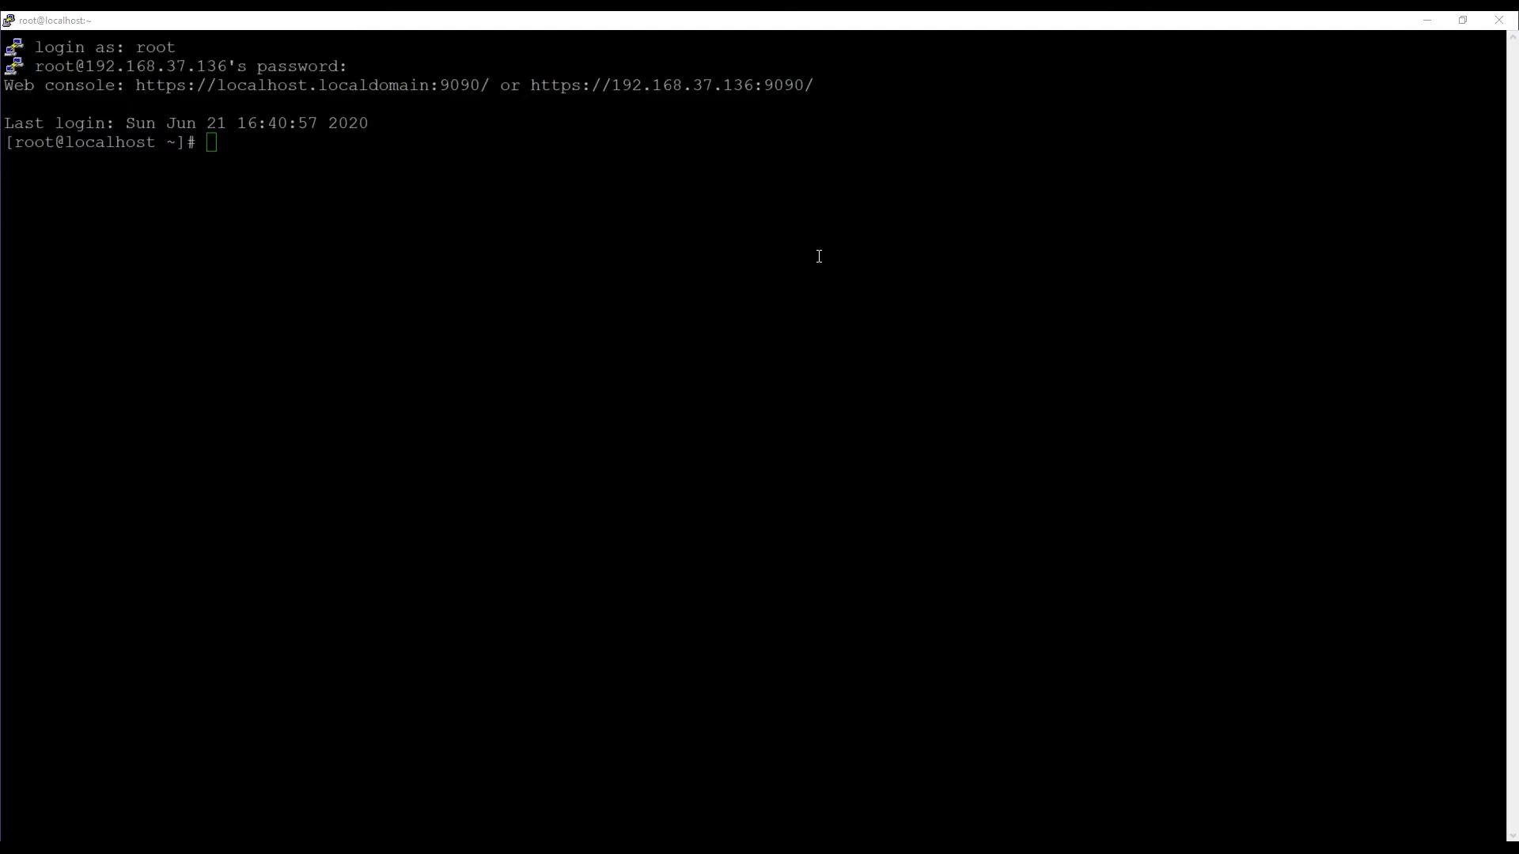
pyautogui.moveTo(826, 297)
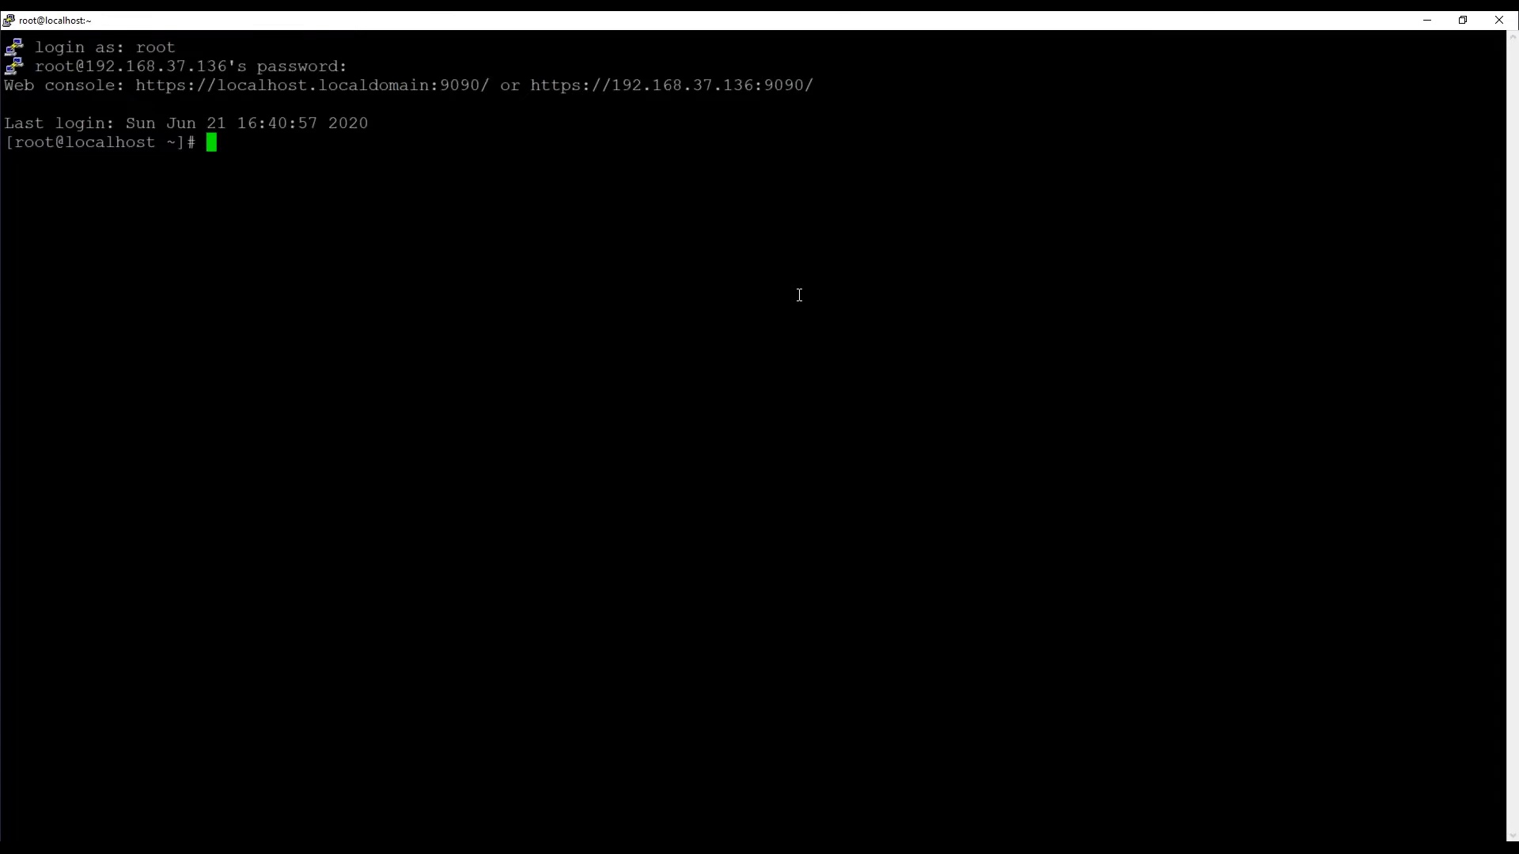
# Run useradd -hemp | less to page through the useradd options list.
pyautogui.write('useradd')
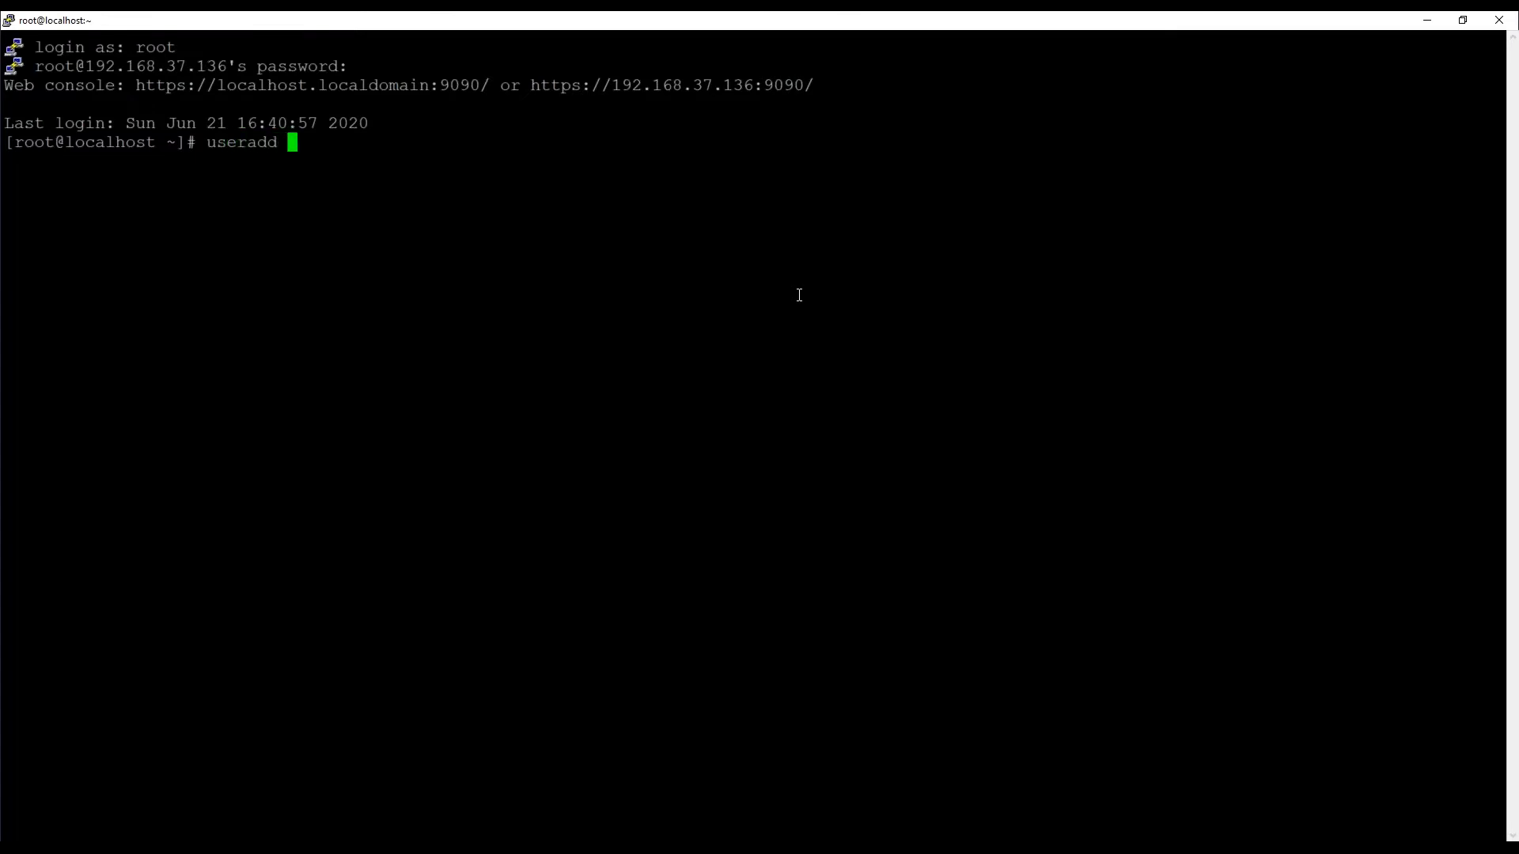
pyautogui.write('-hemp')
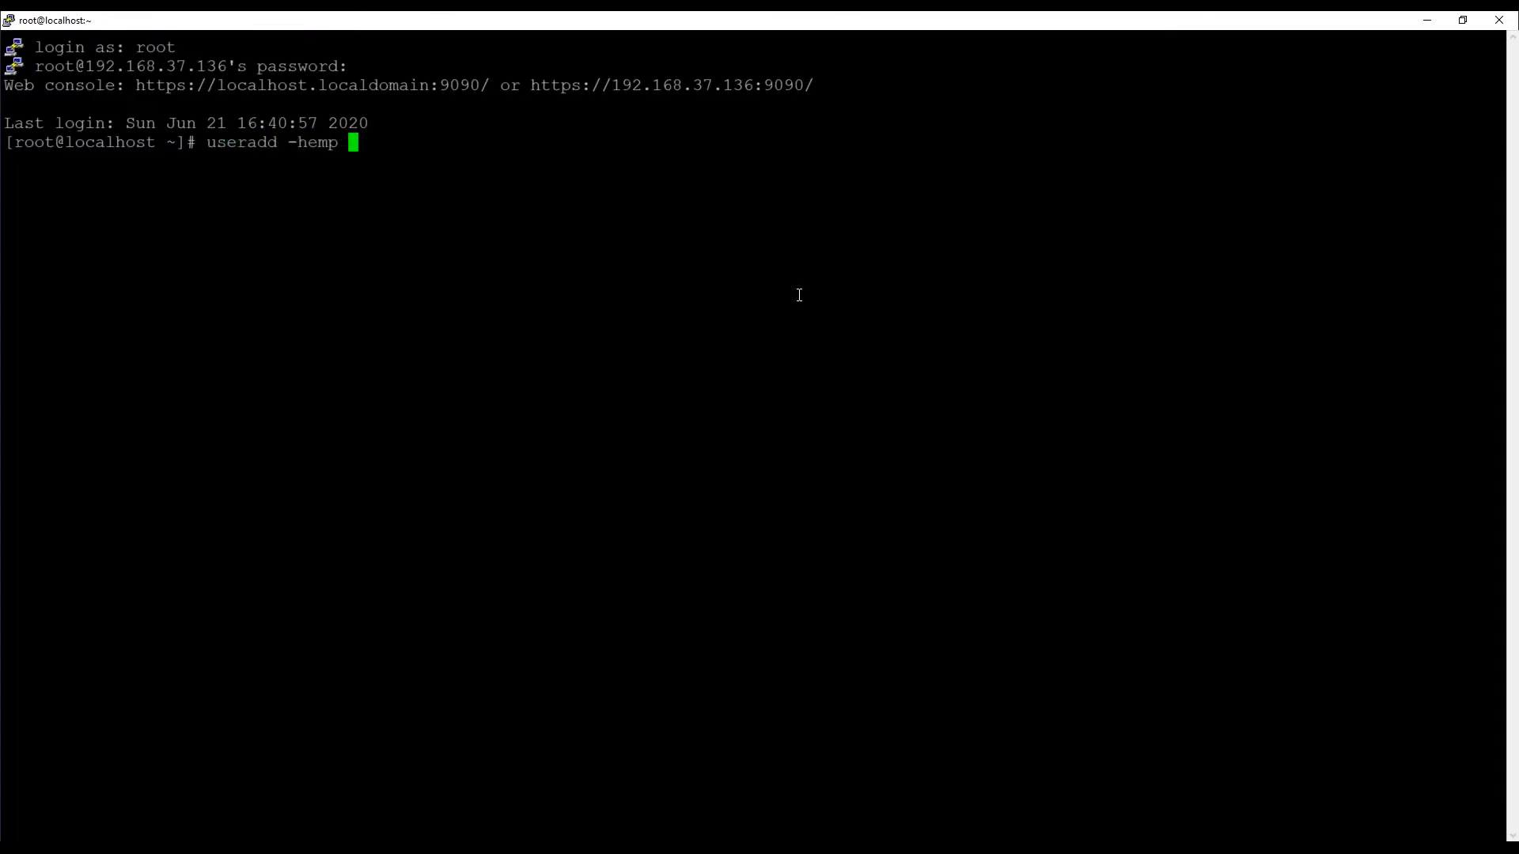
pyautogui.write('| less')
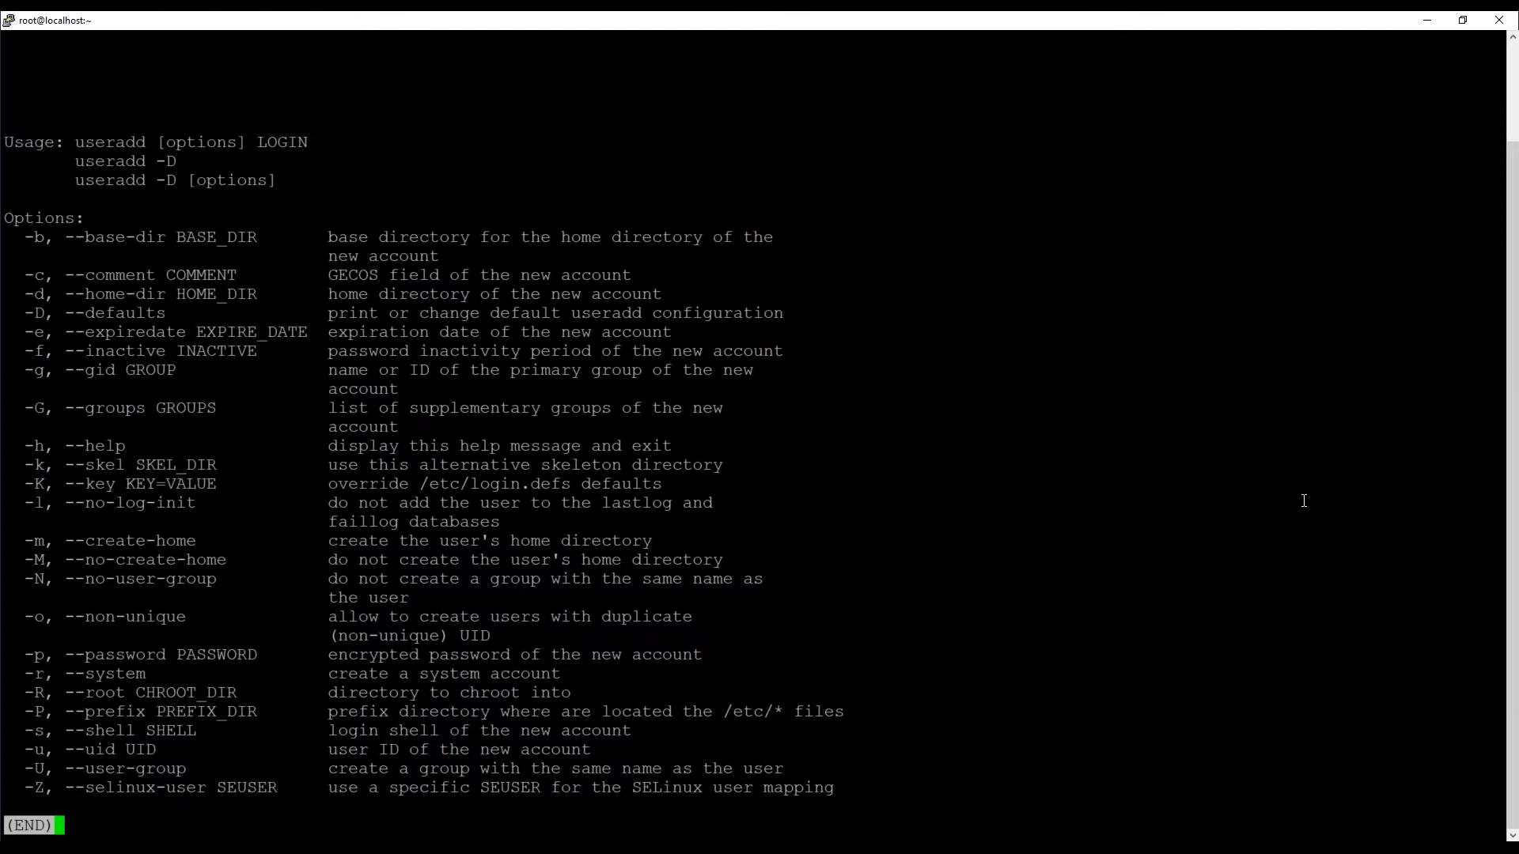
pyautogui.moveTo(1093, 663)
pyautogui.write('useradd -D')
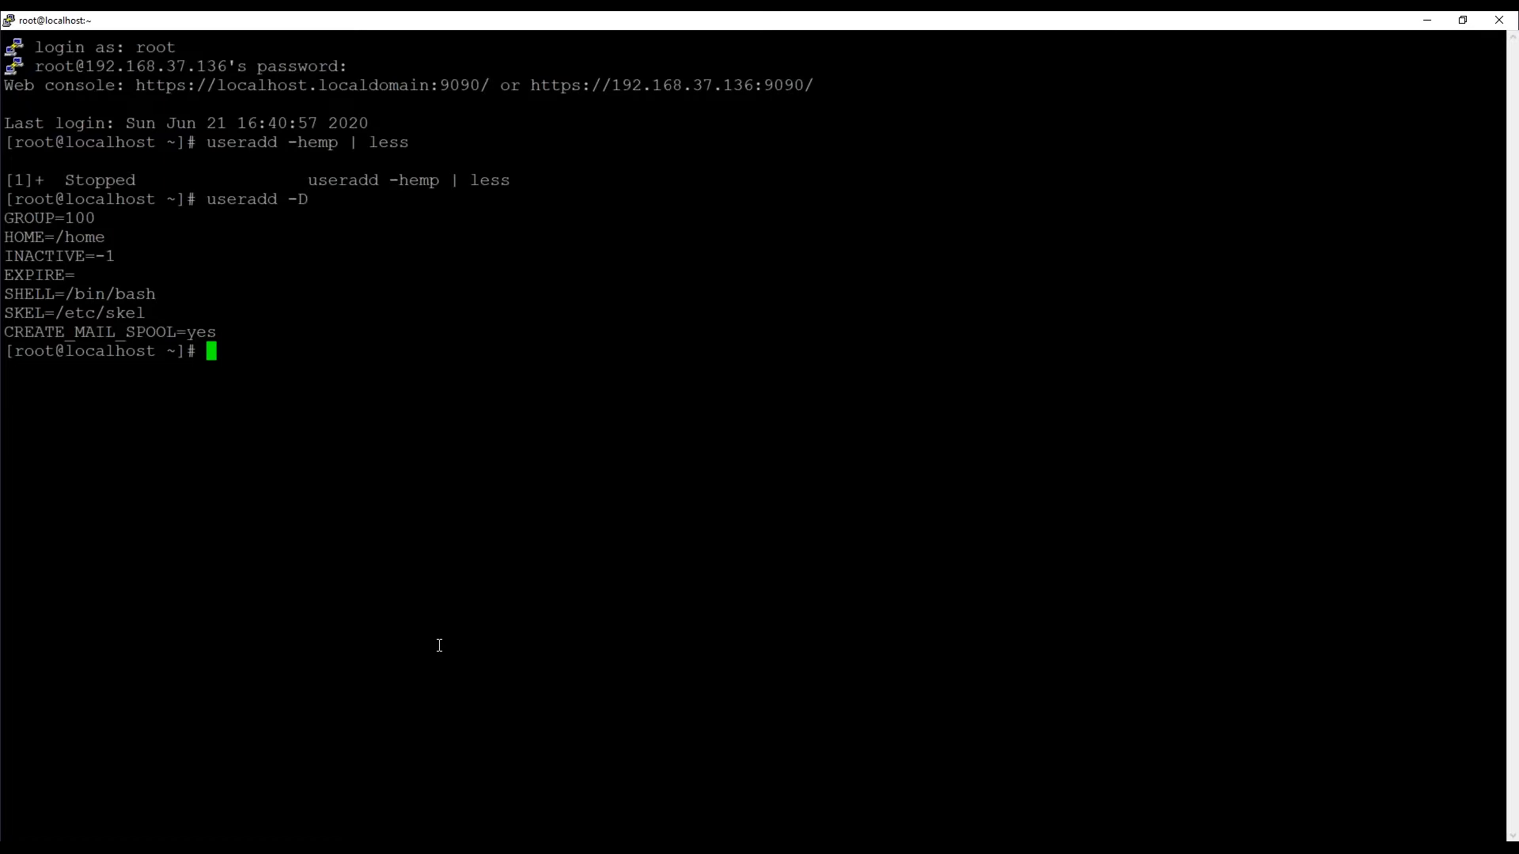
pyautogui.moveTo(1262, 479)
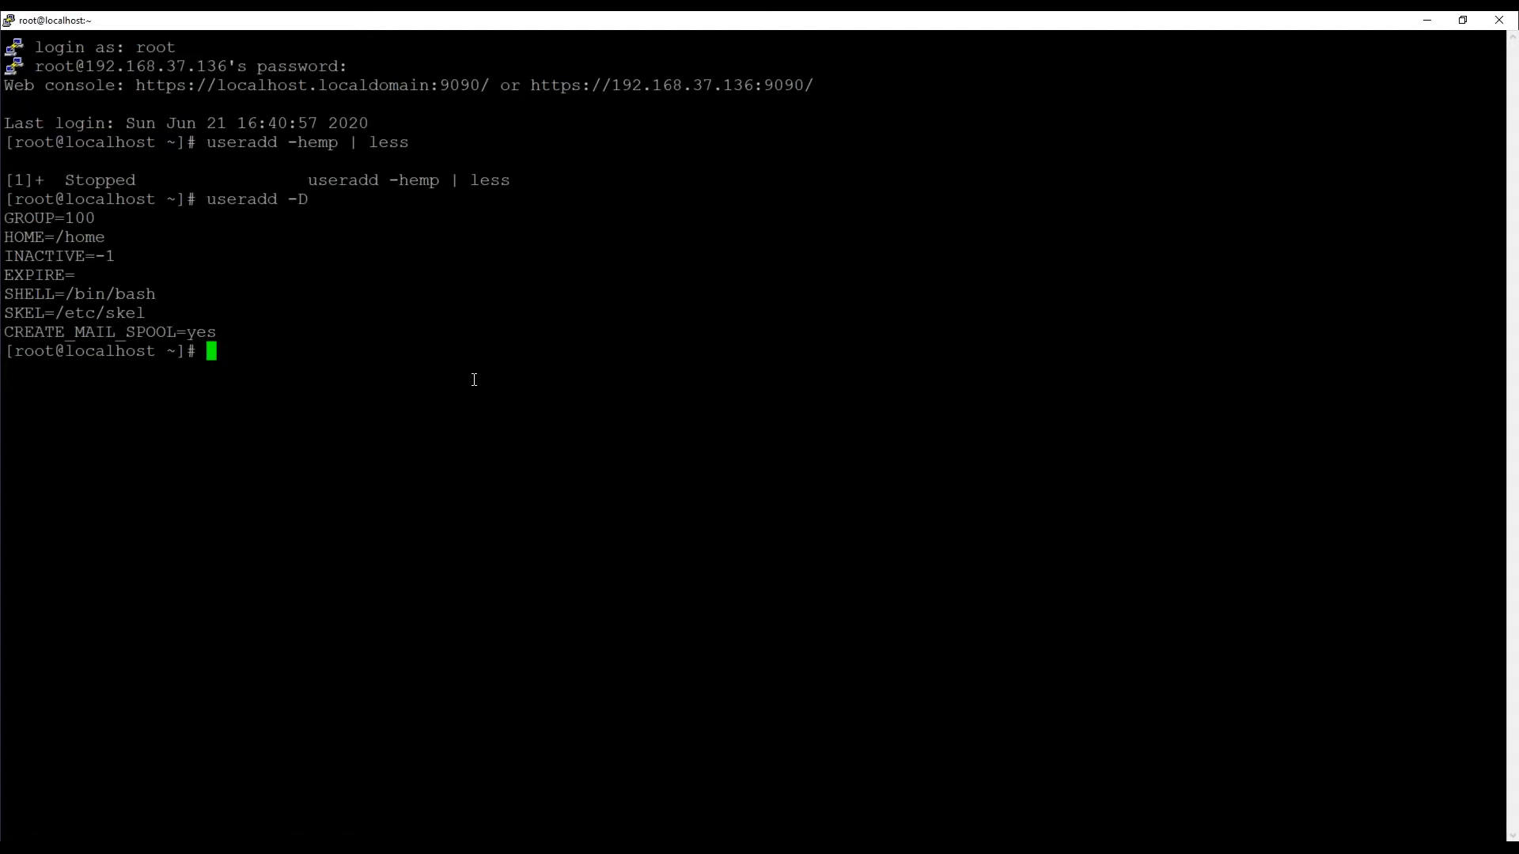
# Print the /etc/default/useradd file with cat.
pyautogui.write('cat /etc')
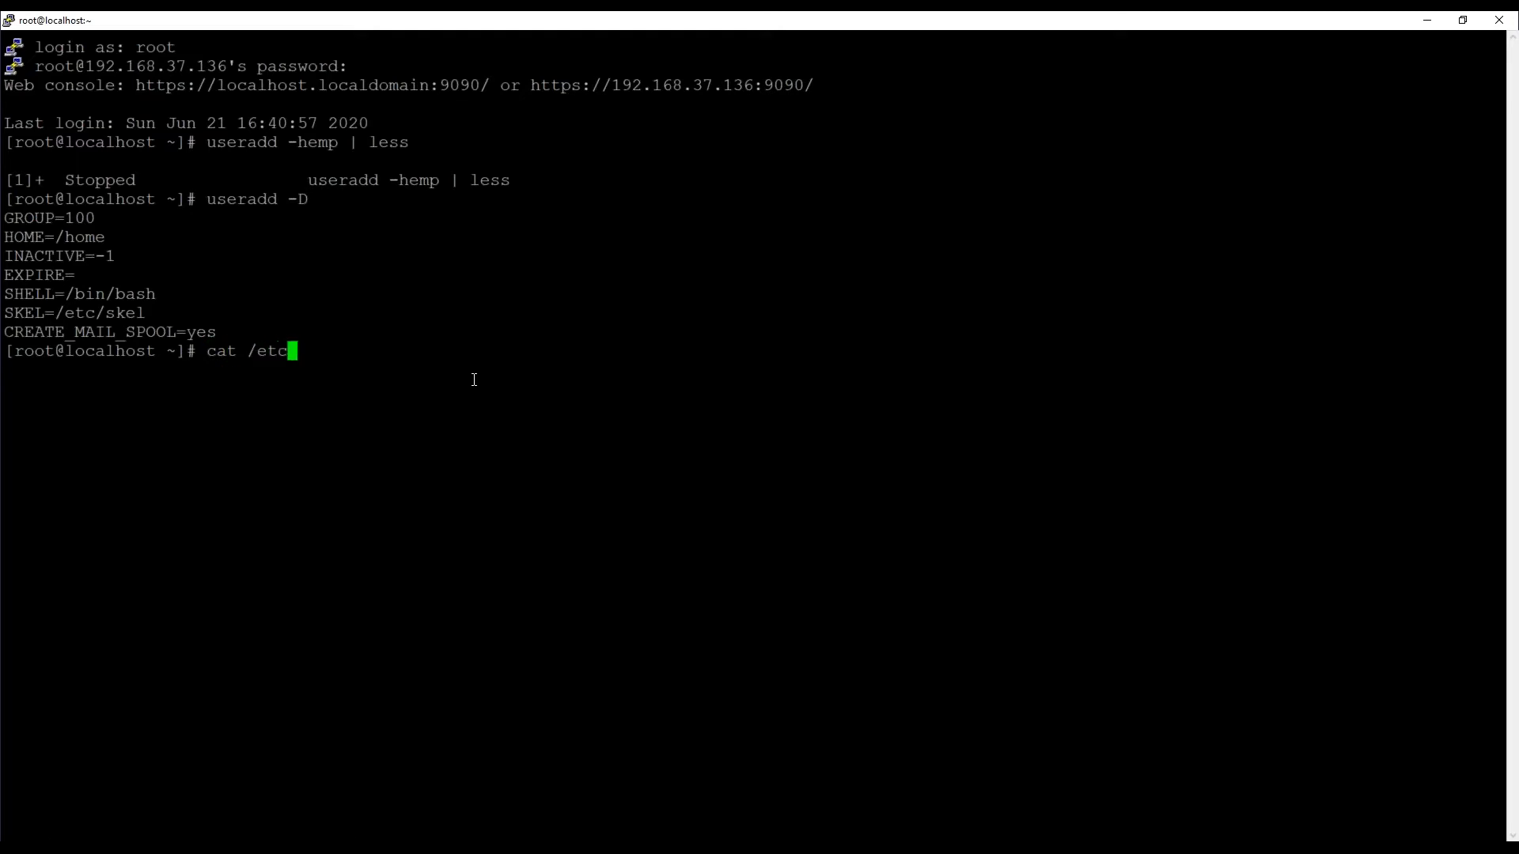
pyautogui.write('/default/useradd')
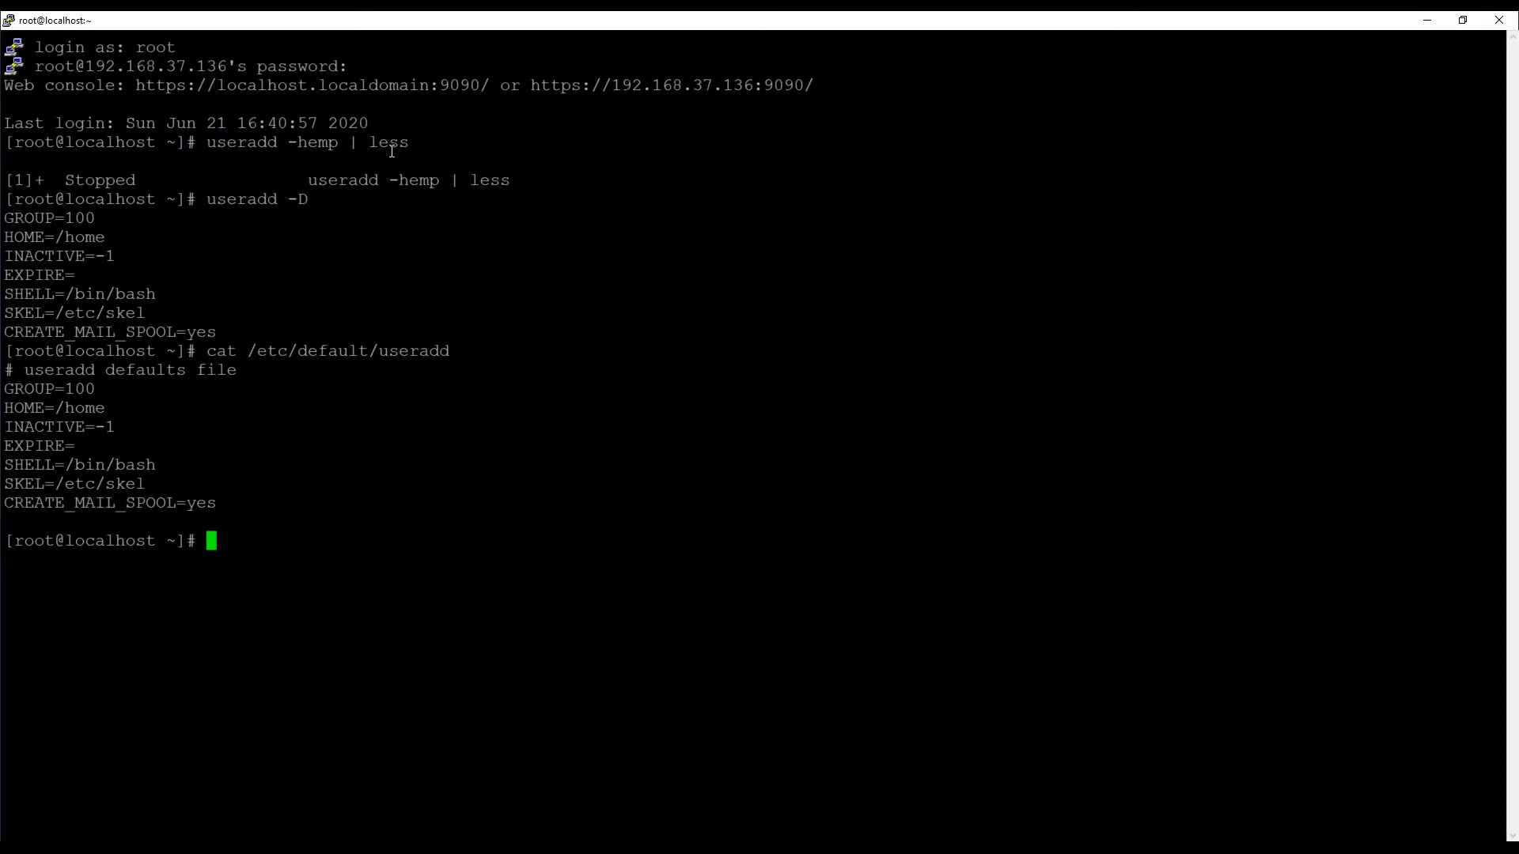
pyautogui.moveTo(470, 315)
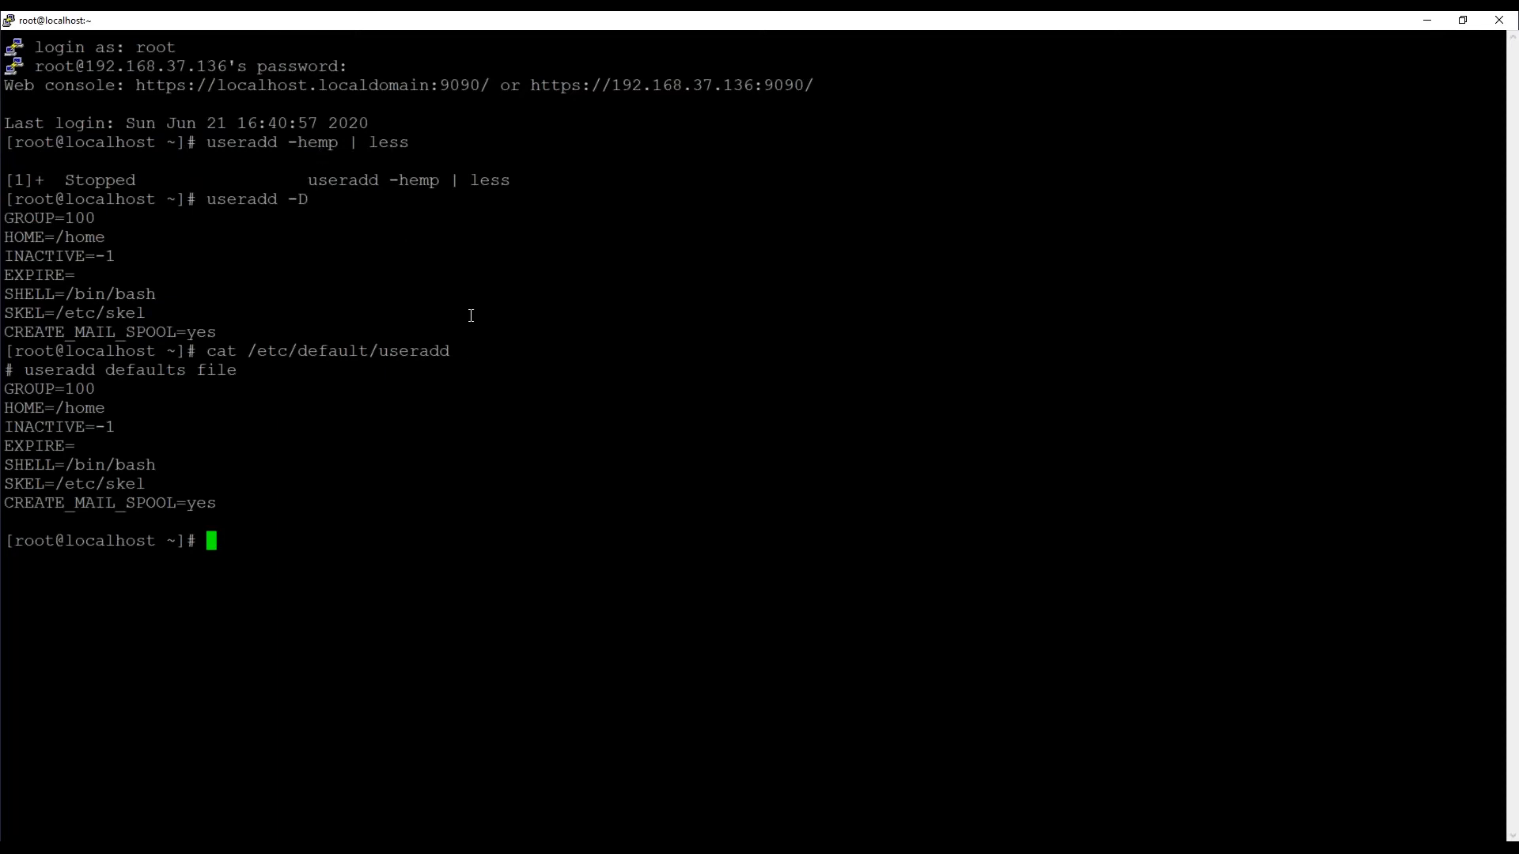
# Enter vim /etc/login.defs to edit the login defaults file.
pyautogui.write('vim /e')
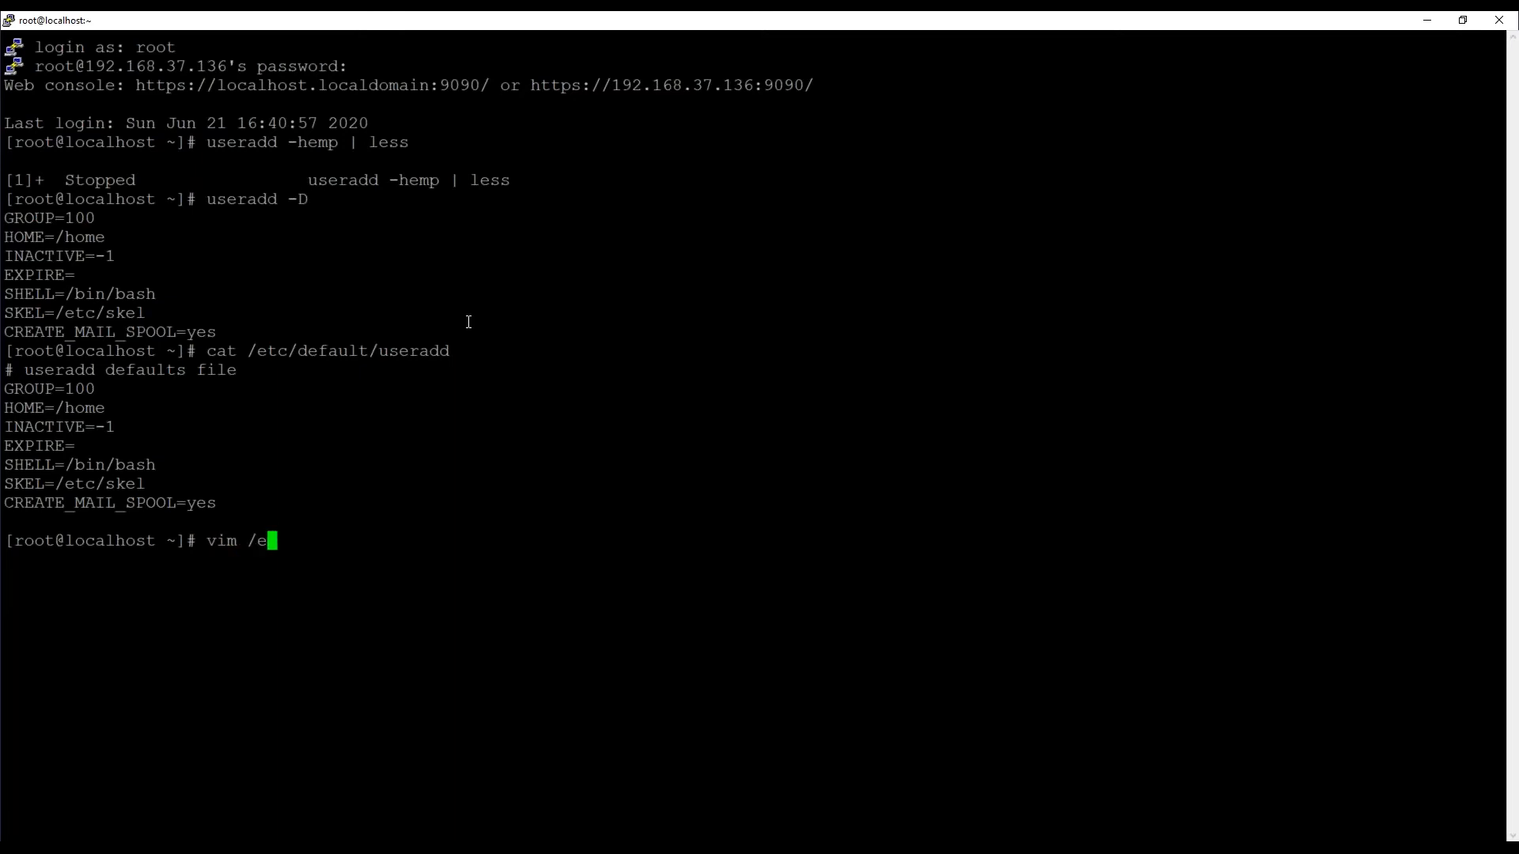
pyautogui.write('tc/log')
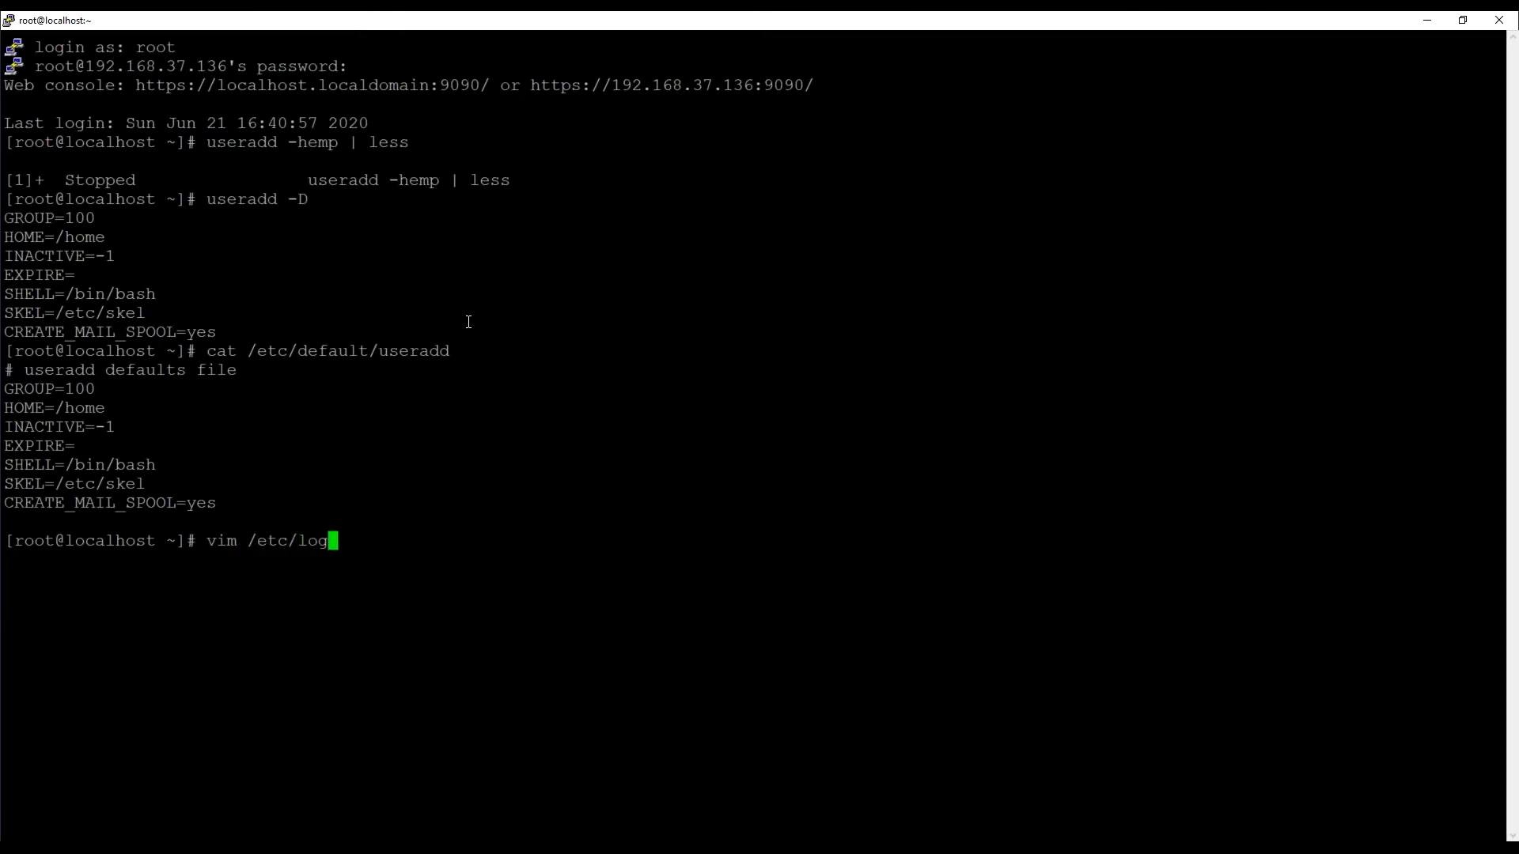
pyautogui.write('in')
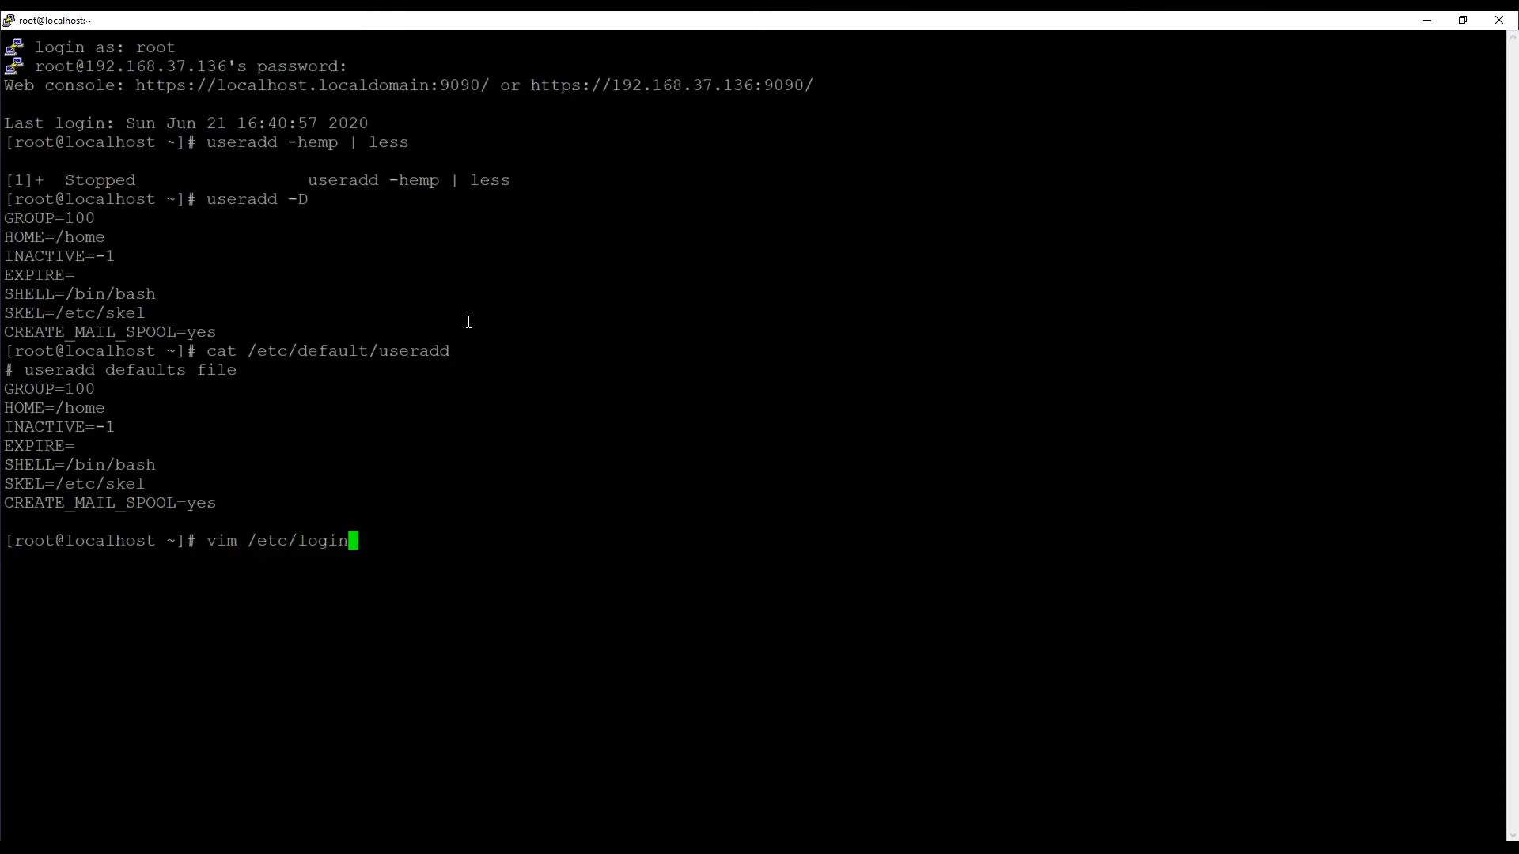
pyautogui.write('.defs')
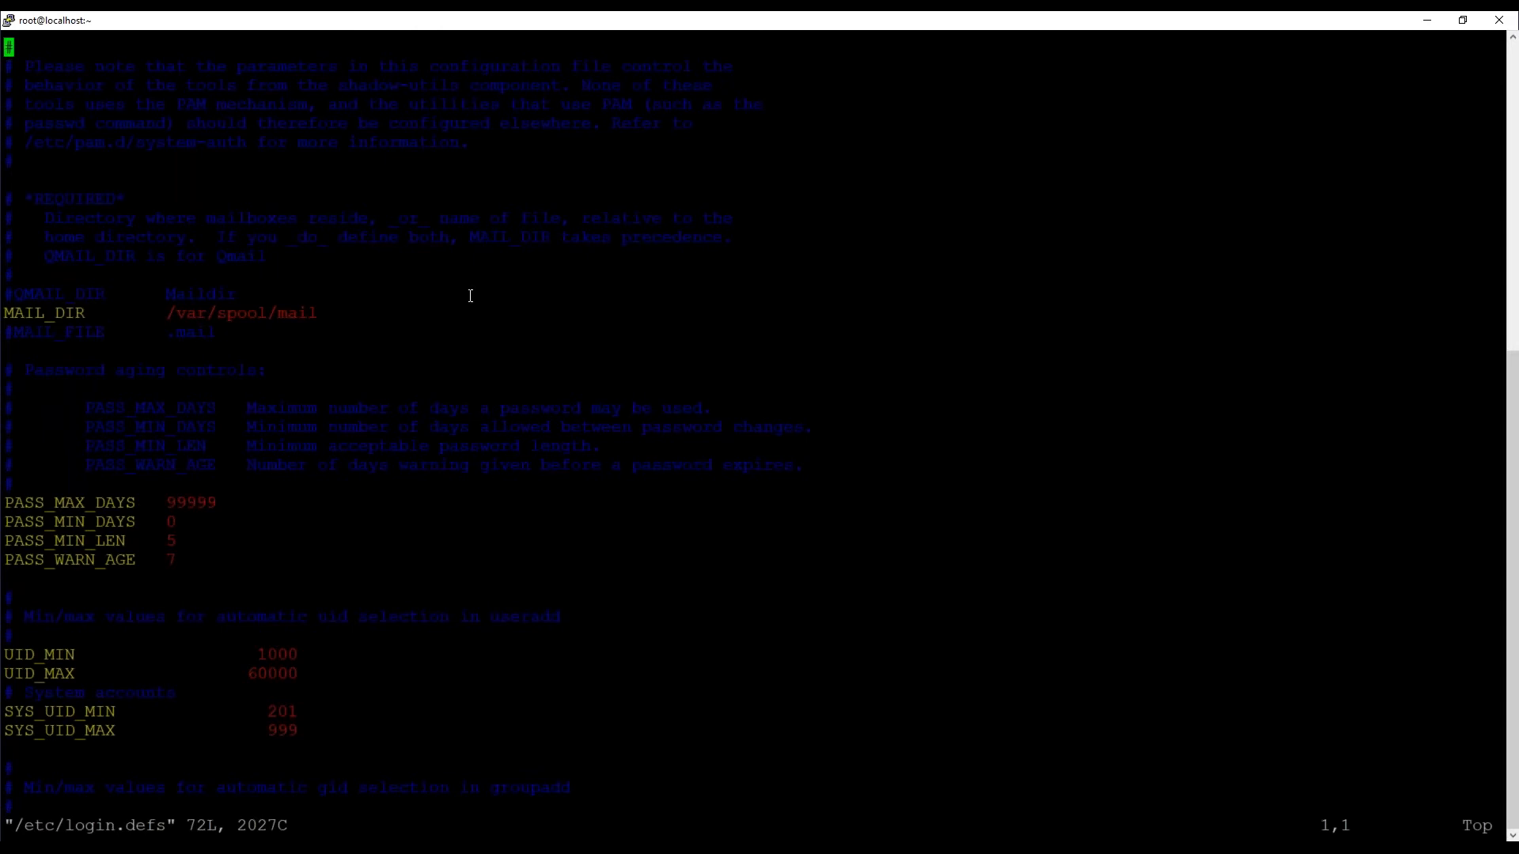
pyautogui.moveTo(1460, 595)
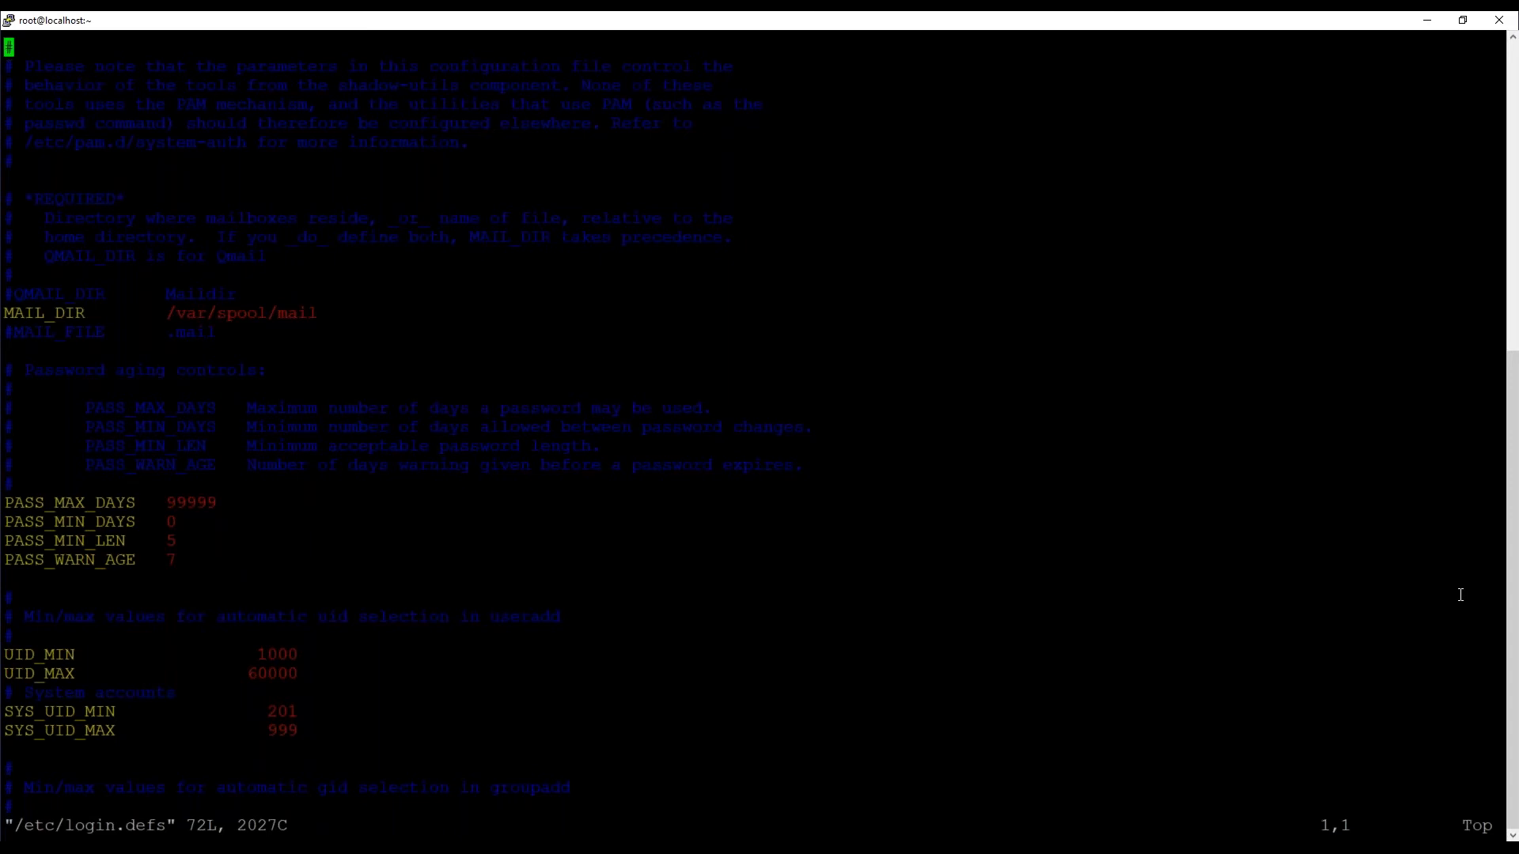
pyautogui.moveTo(14, 316)
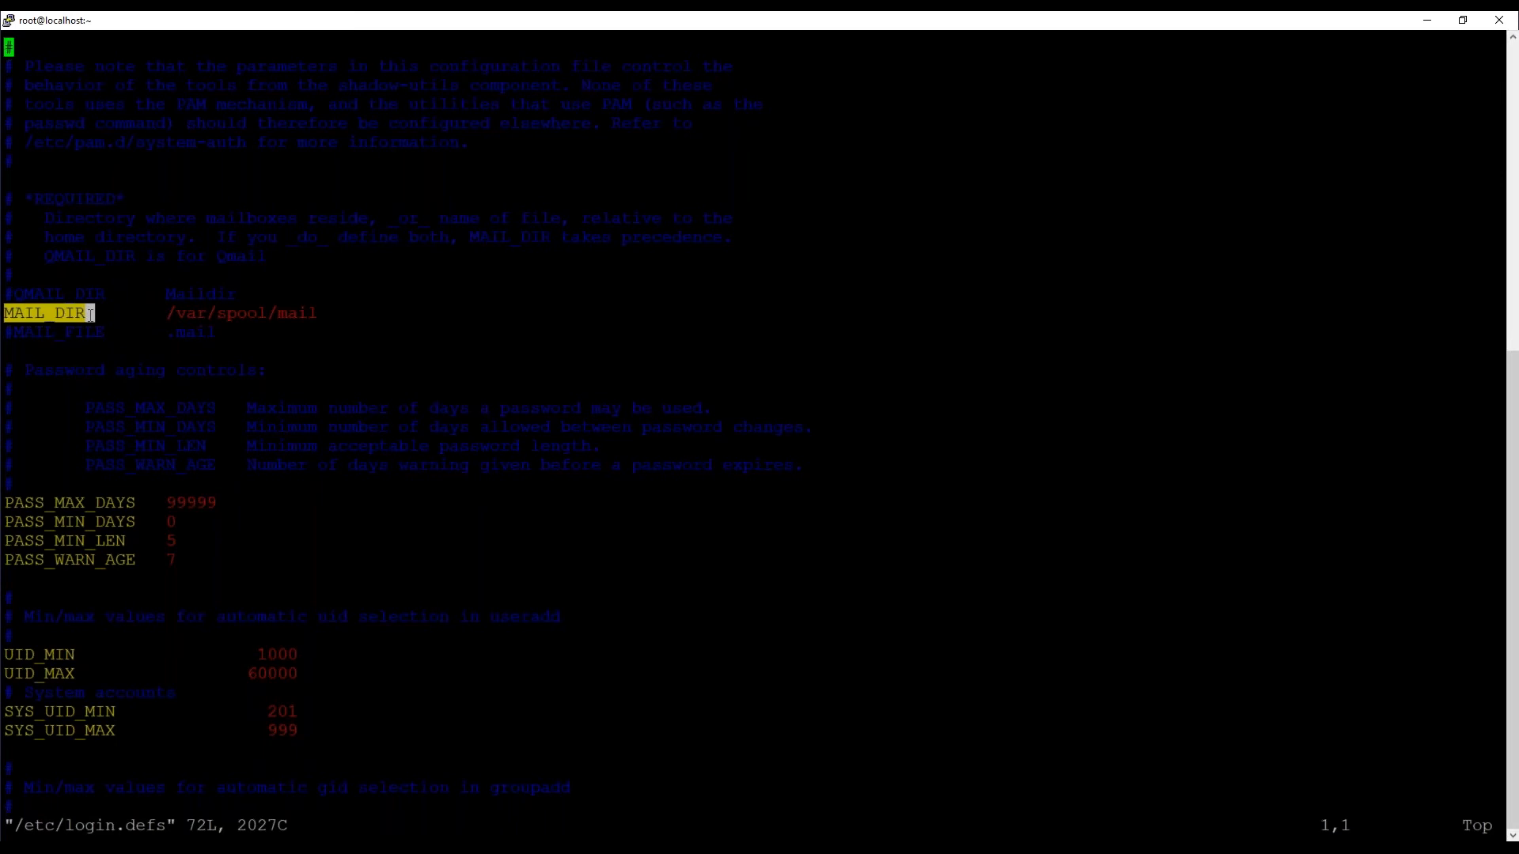
pyautogui.moveTo(54, 429)
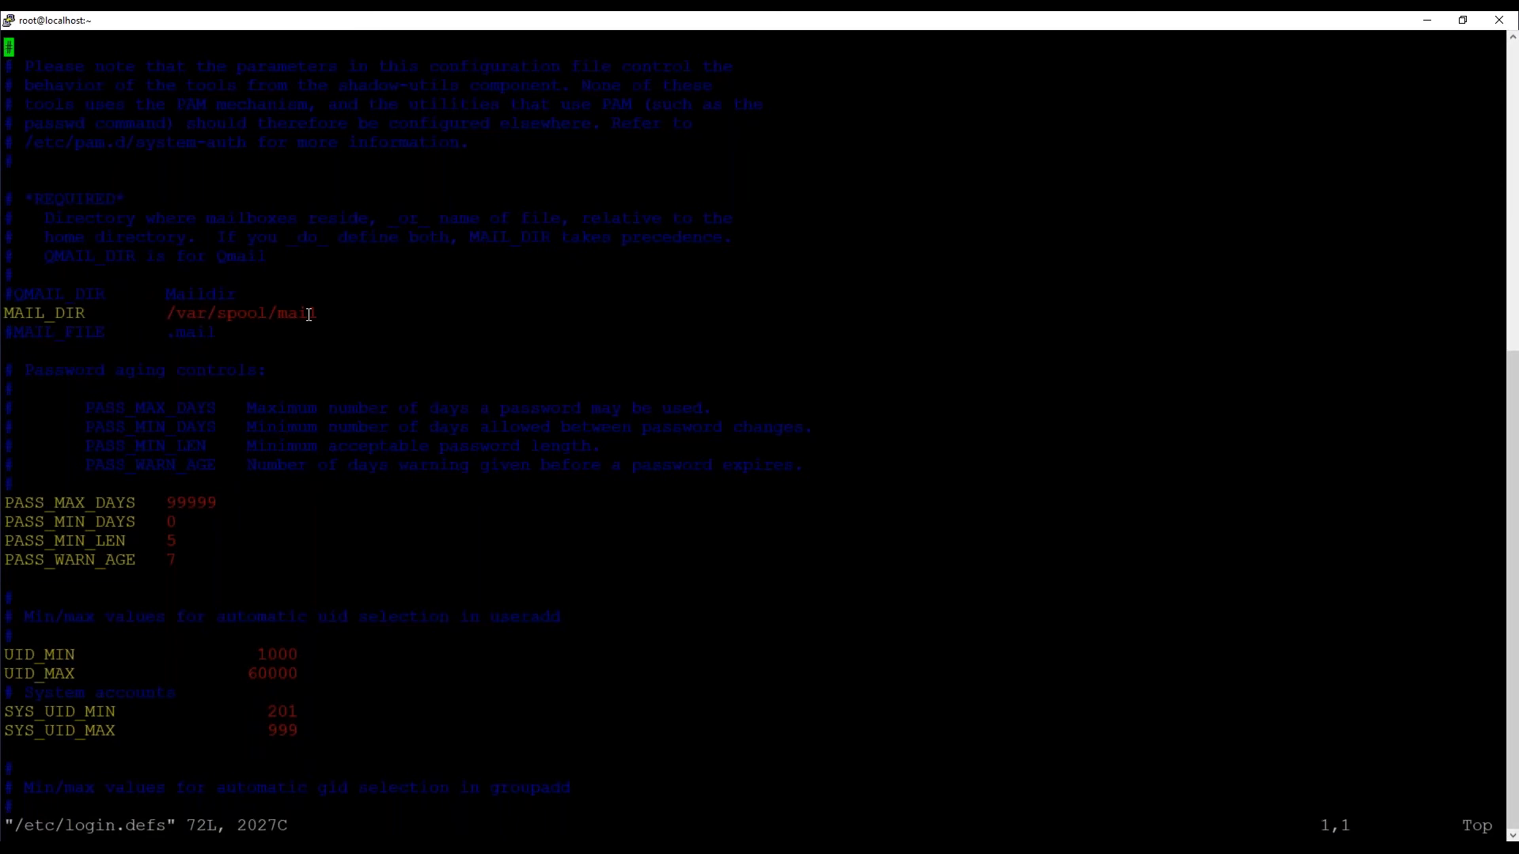
pyautogui.moveTo(93, 533)
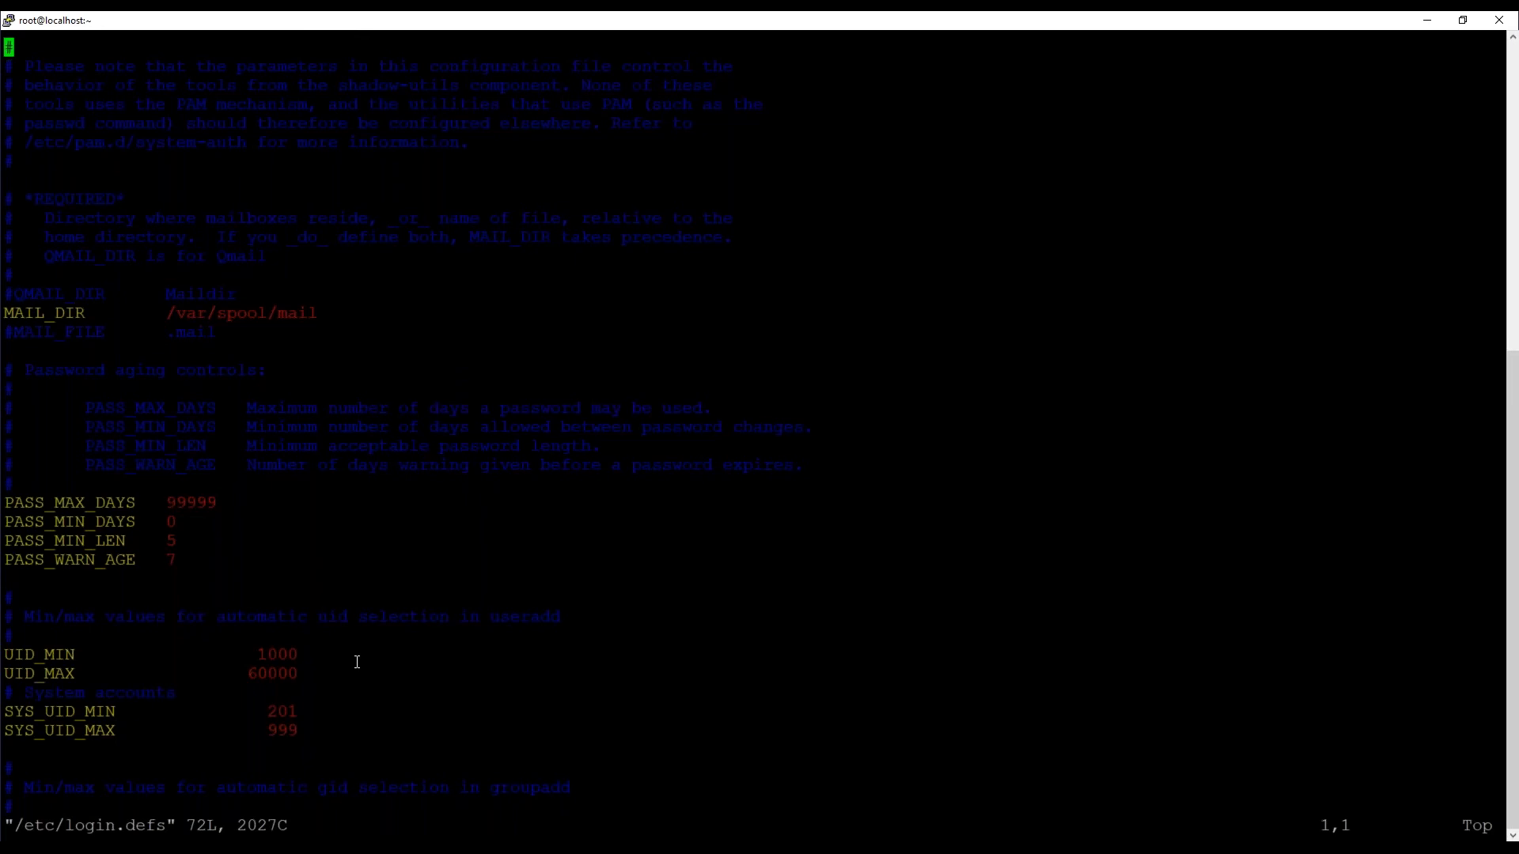
pyautogui.moveTo(443, 647)
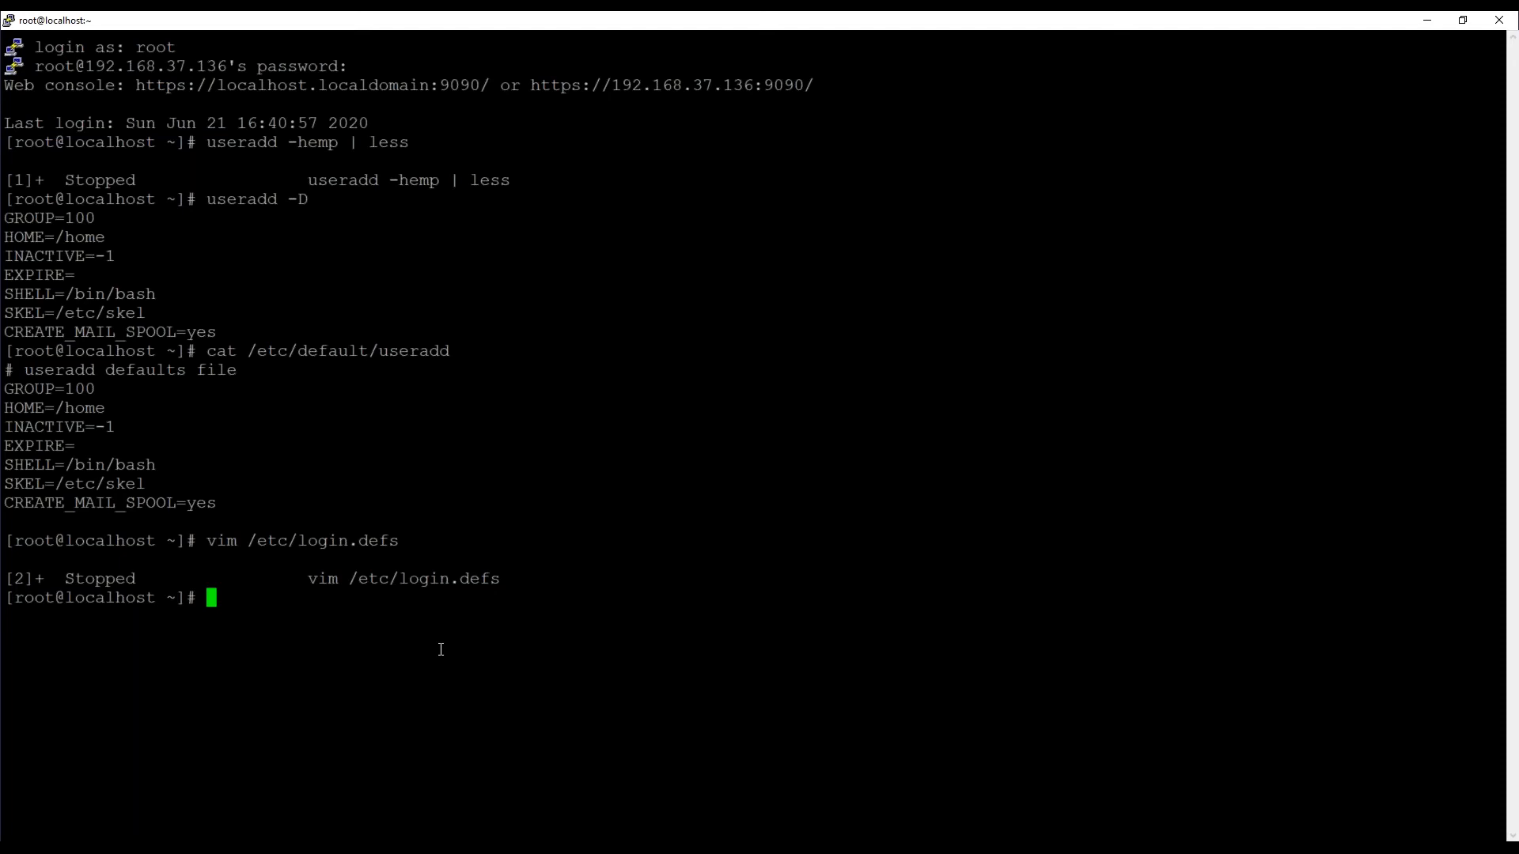
pyautogui.moveTo(361, 625)
pyautogui.write('cat /etc/skel/.bash')
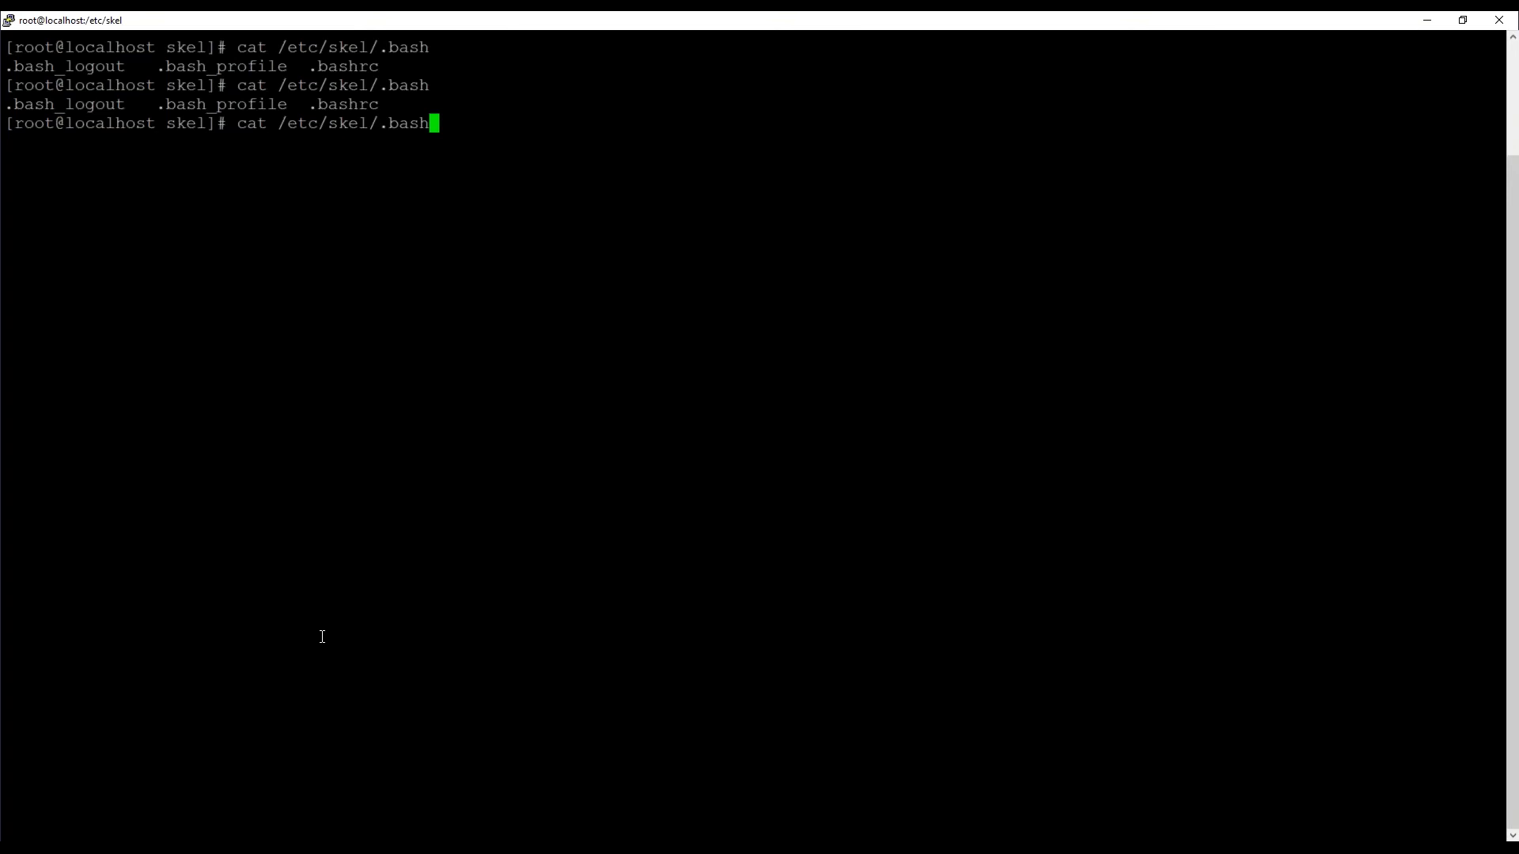
pyautogui.moveTo(1367, 650)
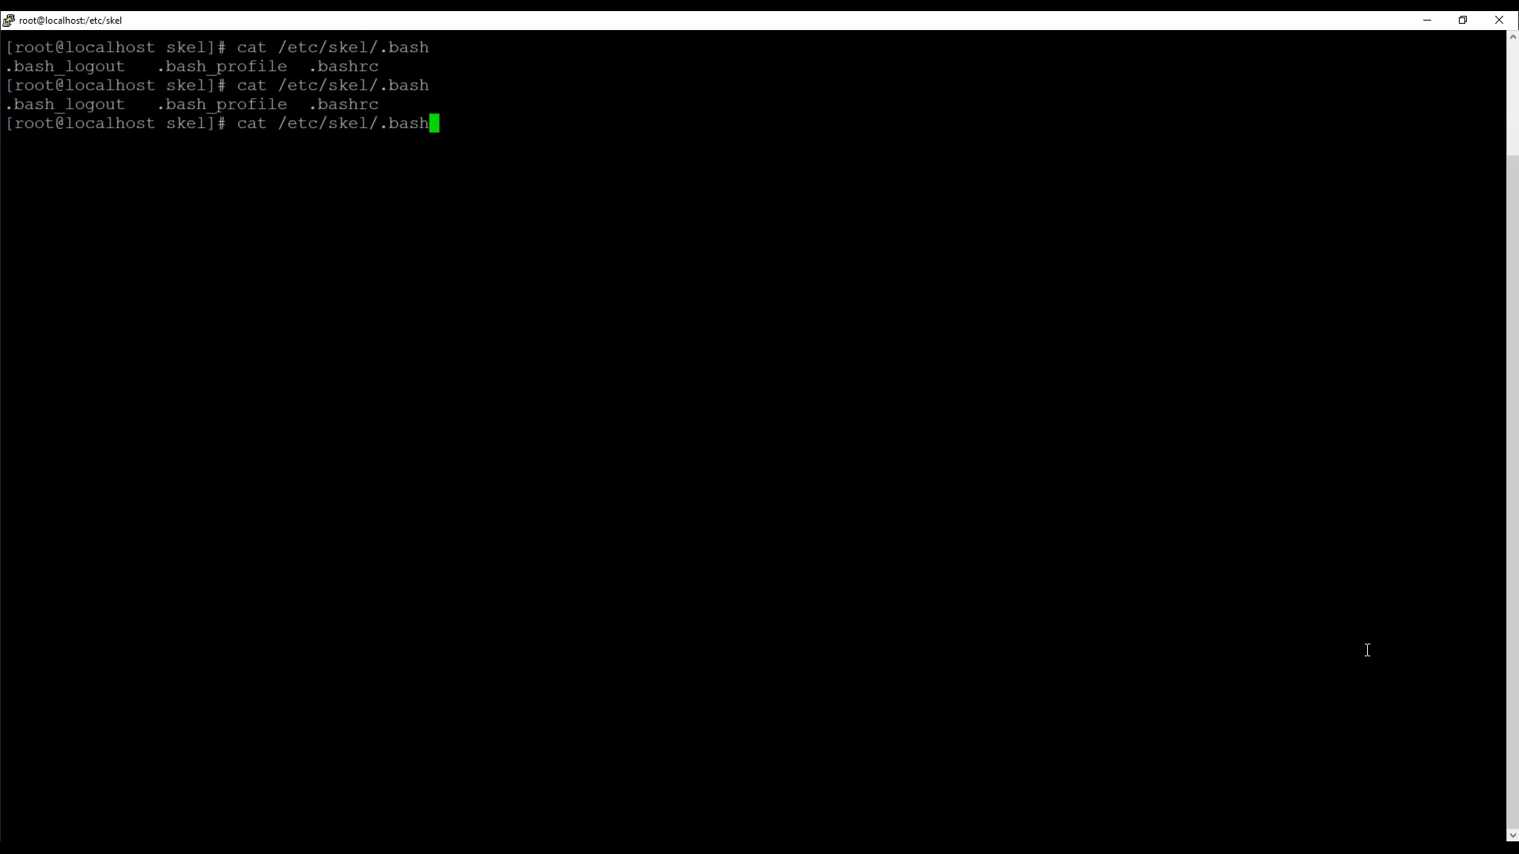
# Start a vim command at the prompt inside /etc/skel.
pyautogui.write('vim')
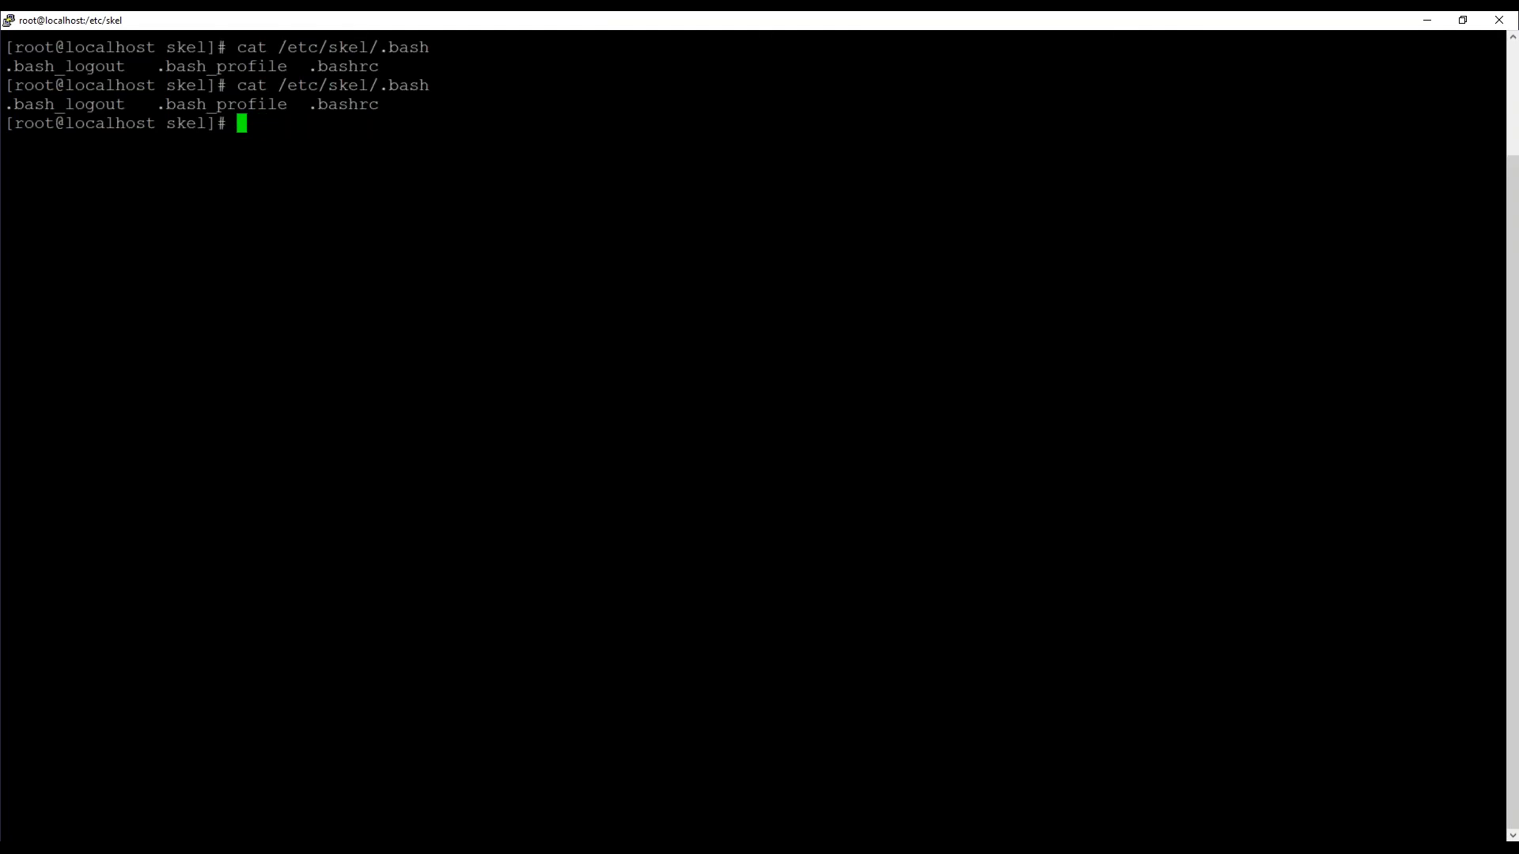
# Create the file test in /etc/skel with vim and insert the text 'hello'.
pyautogui.write('vim te')
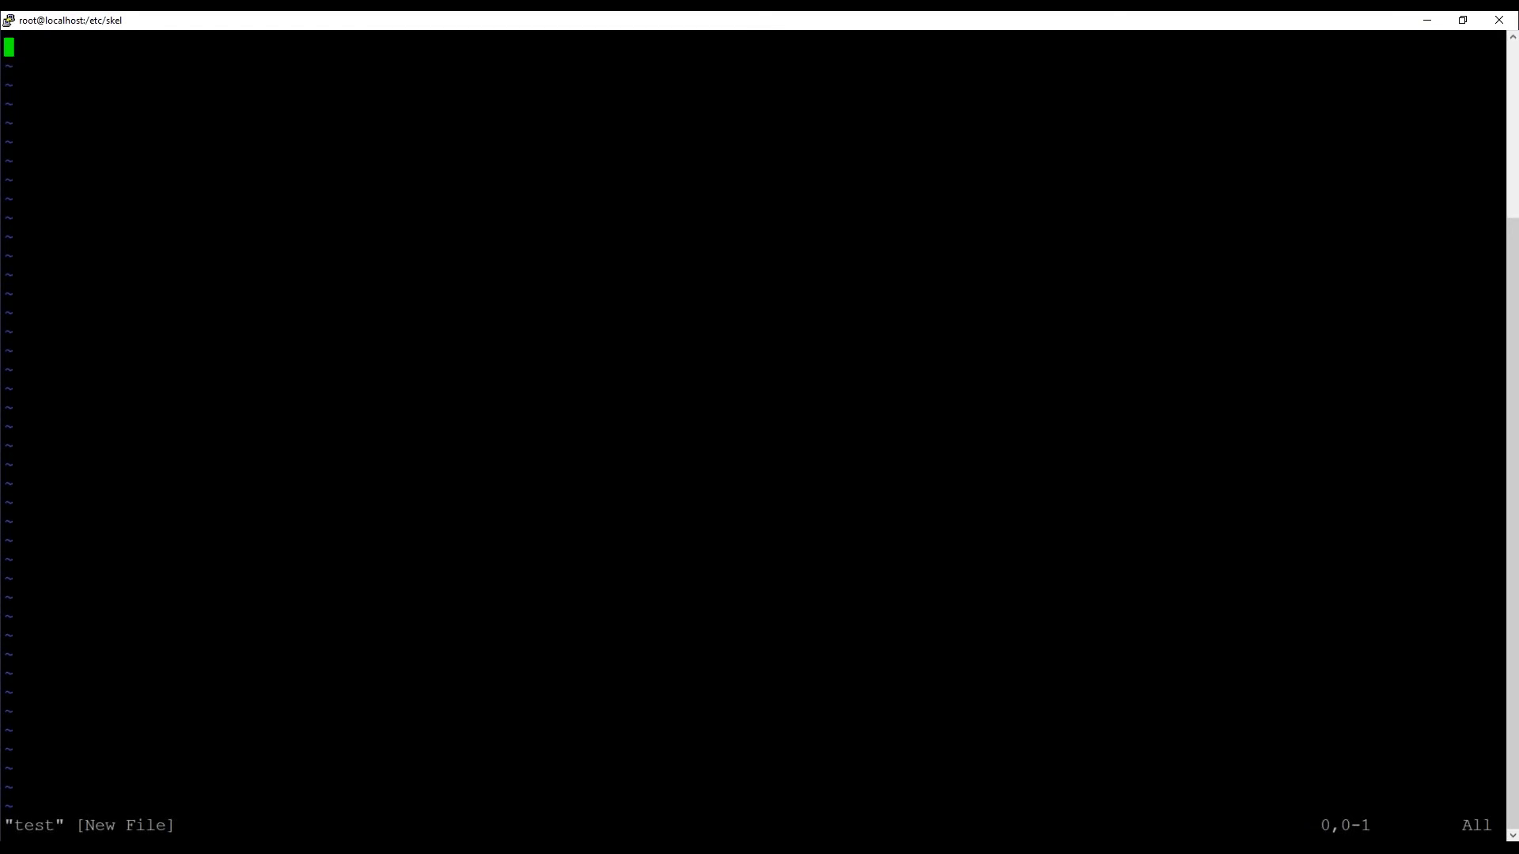
pyautogui.press('i')
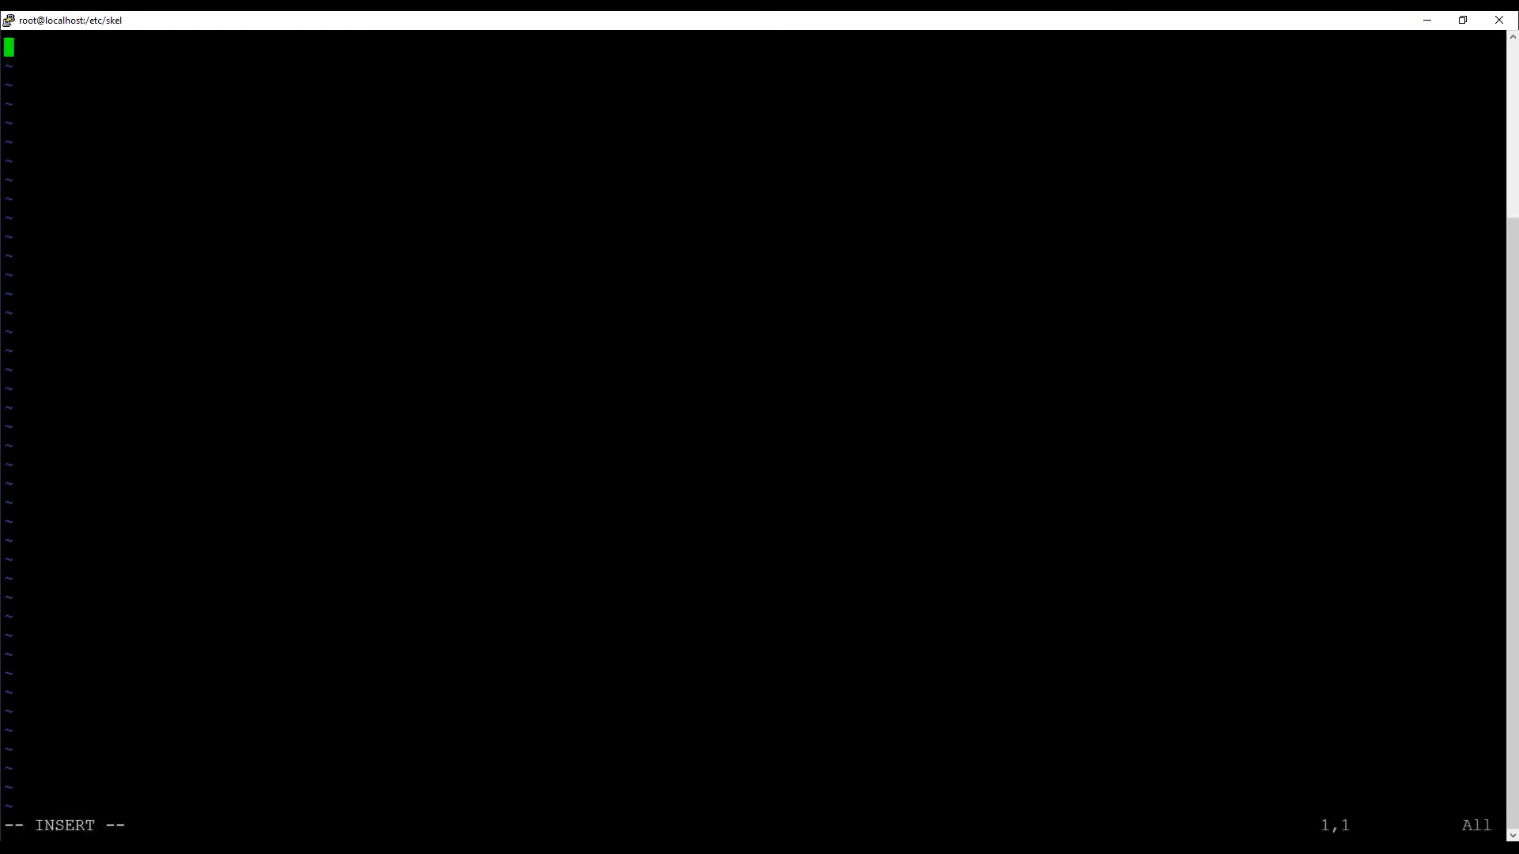
pyautogui.write('hello')
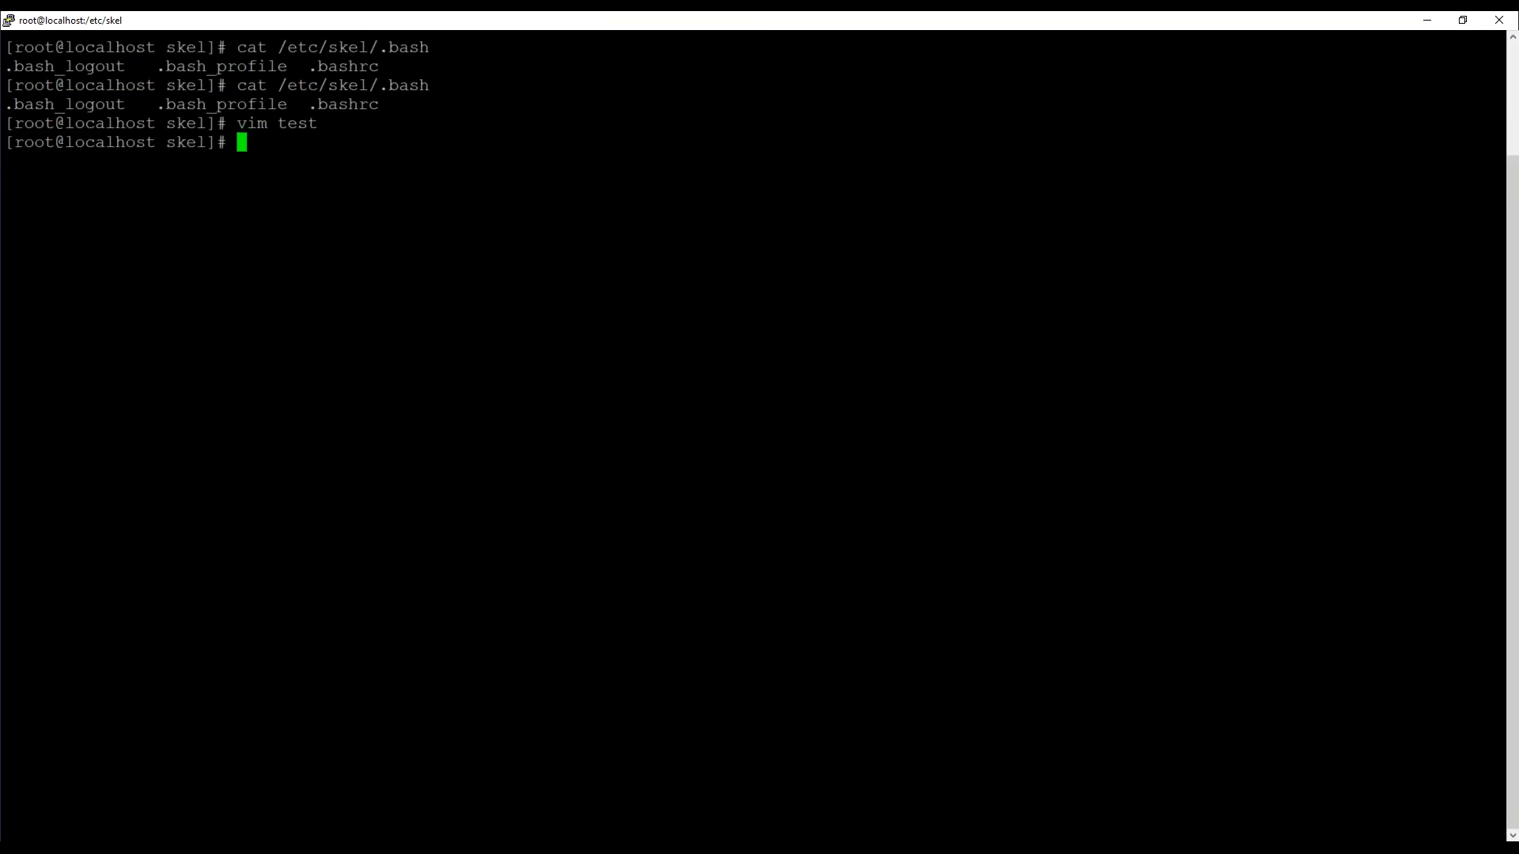
# Create user linux with useradd and change into /home/linux/.
pyautogui.write('useradd')
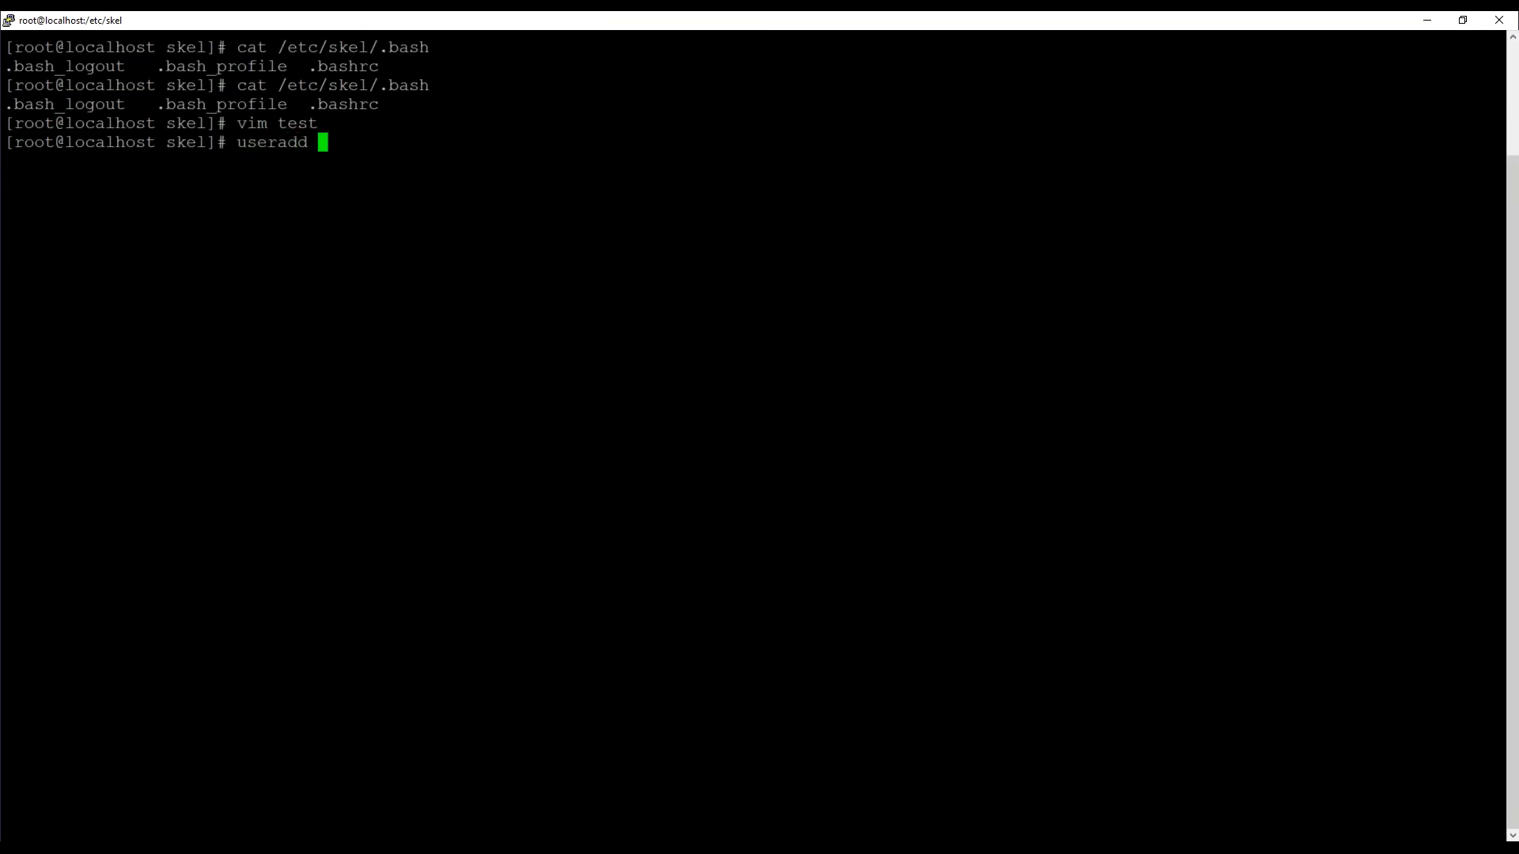
pyautogui.write('linux')
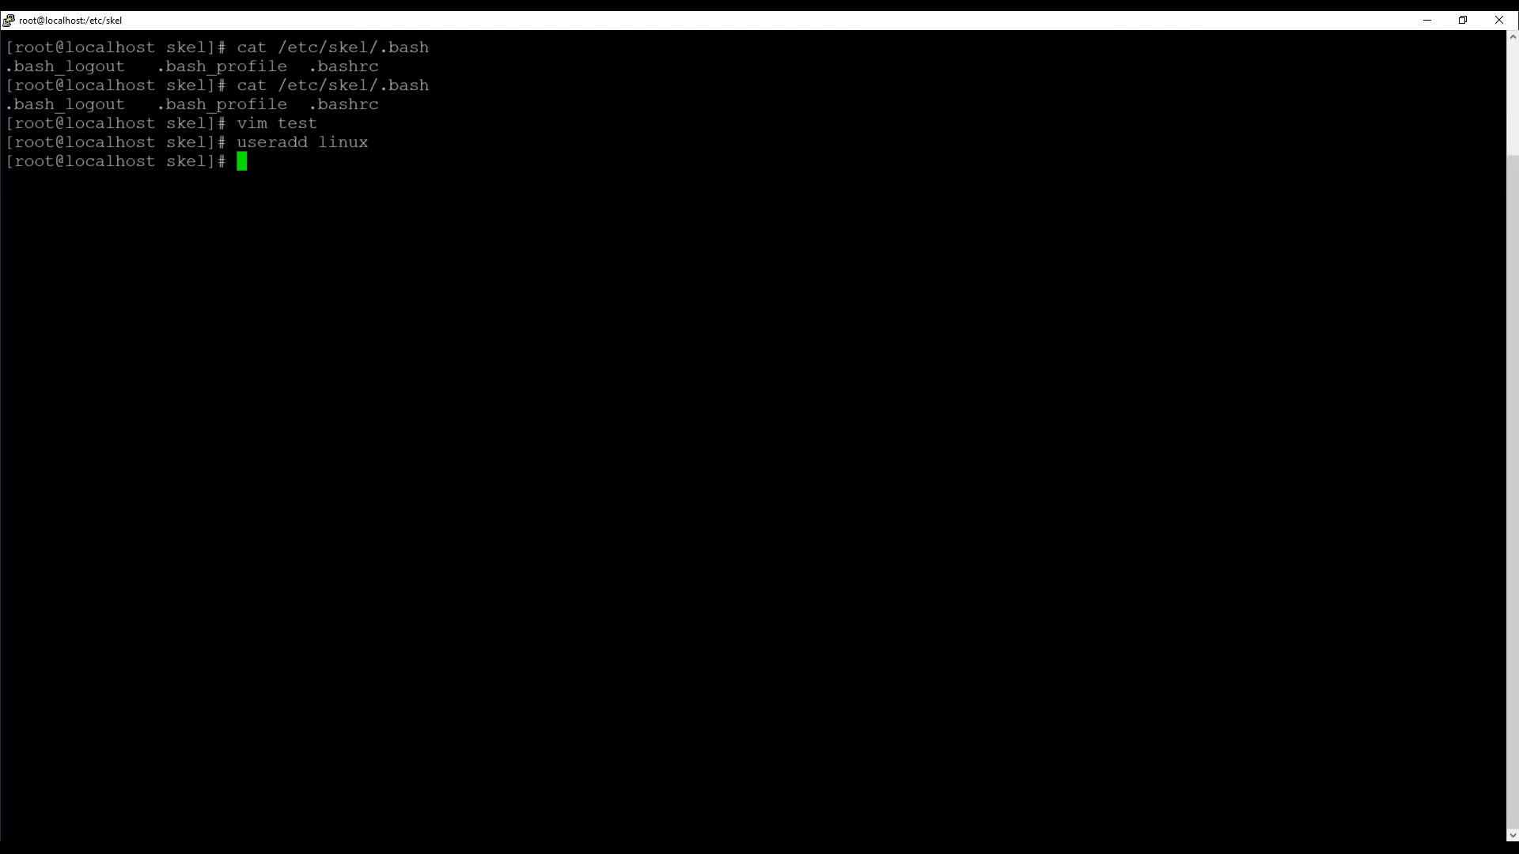
pyautogui.write('cd /')
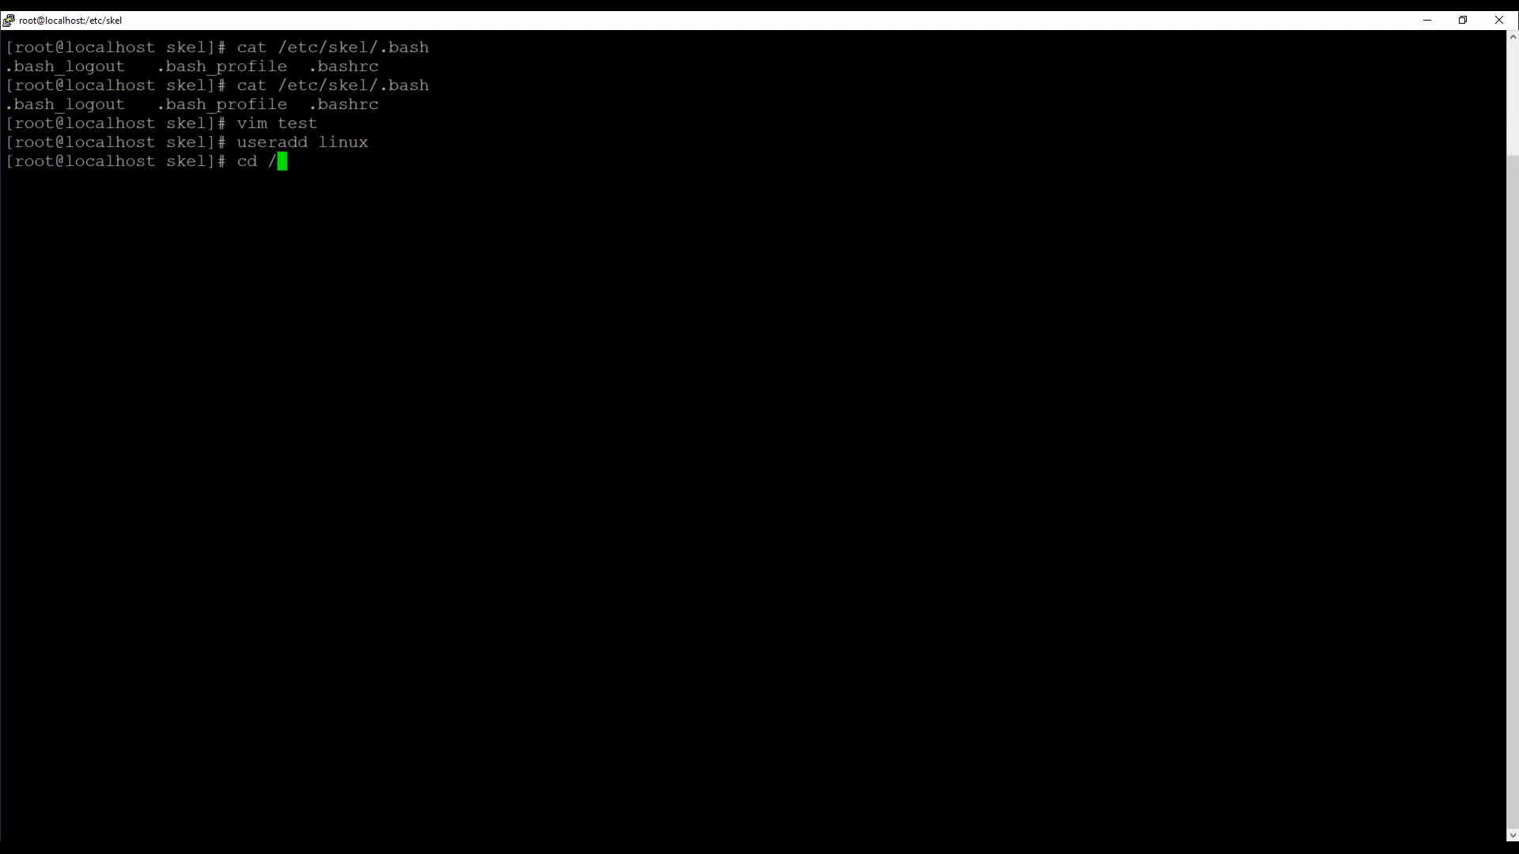
pyautogui.write('home/linux/')
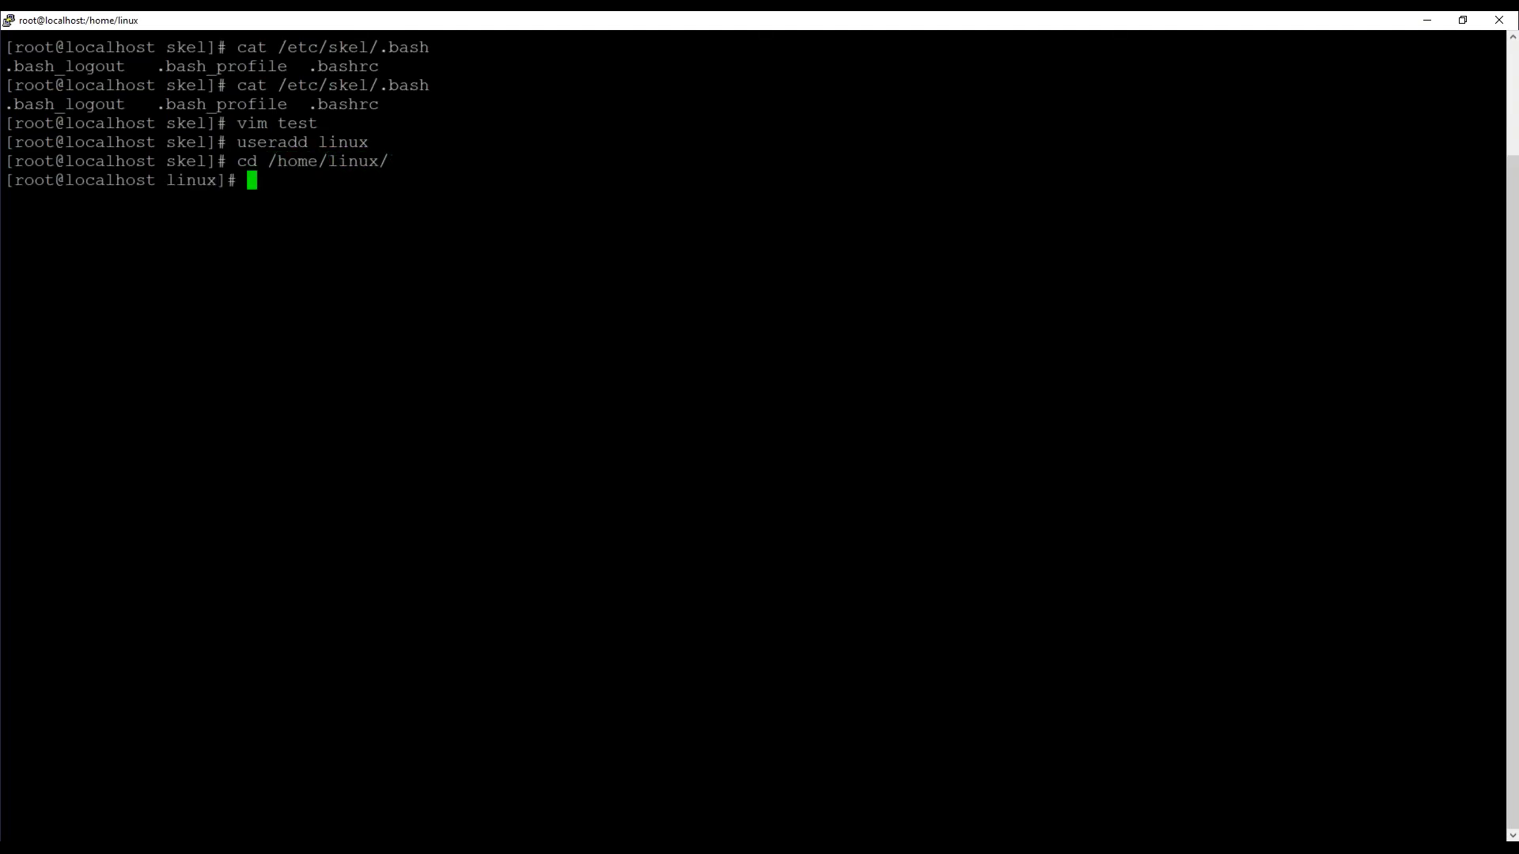
# List /home/linux with ls and ls -a to confirm test and the hidden .bash files were copied.
pyautogui.write('ls')
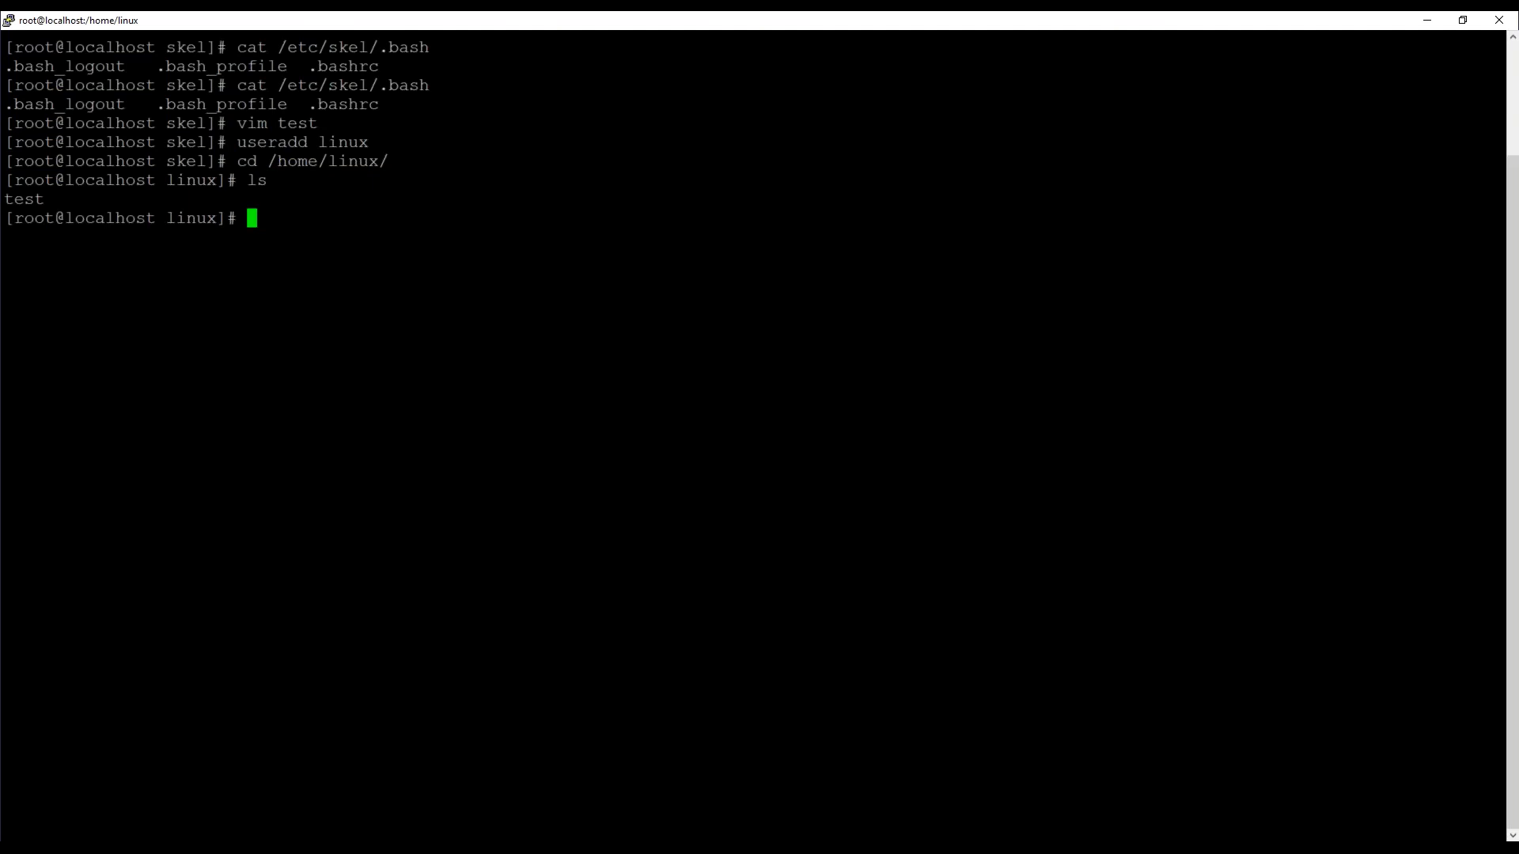
pyautogui.write('ls')
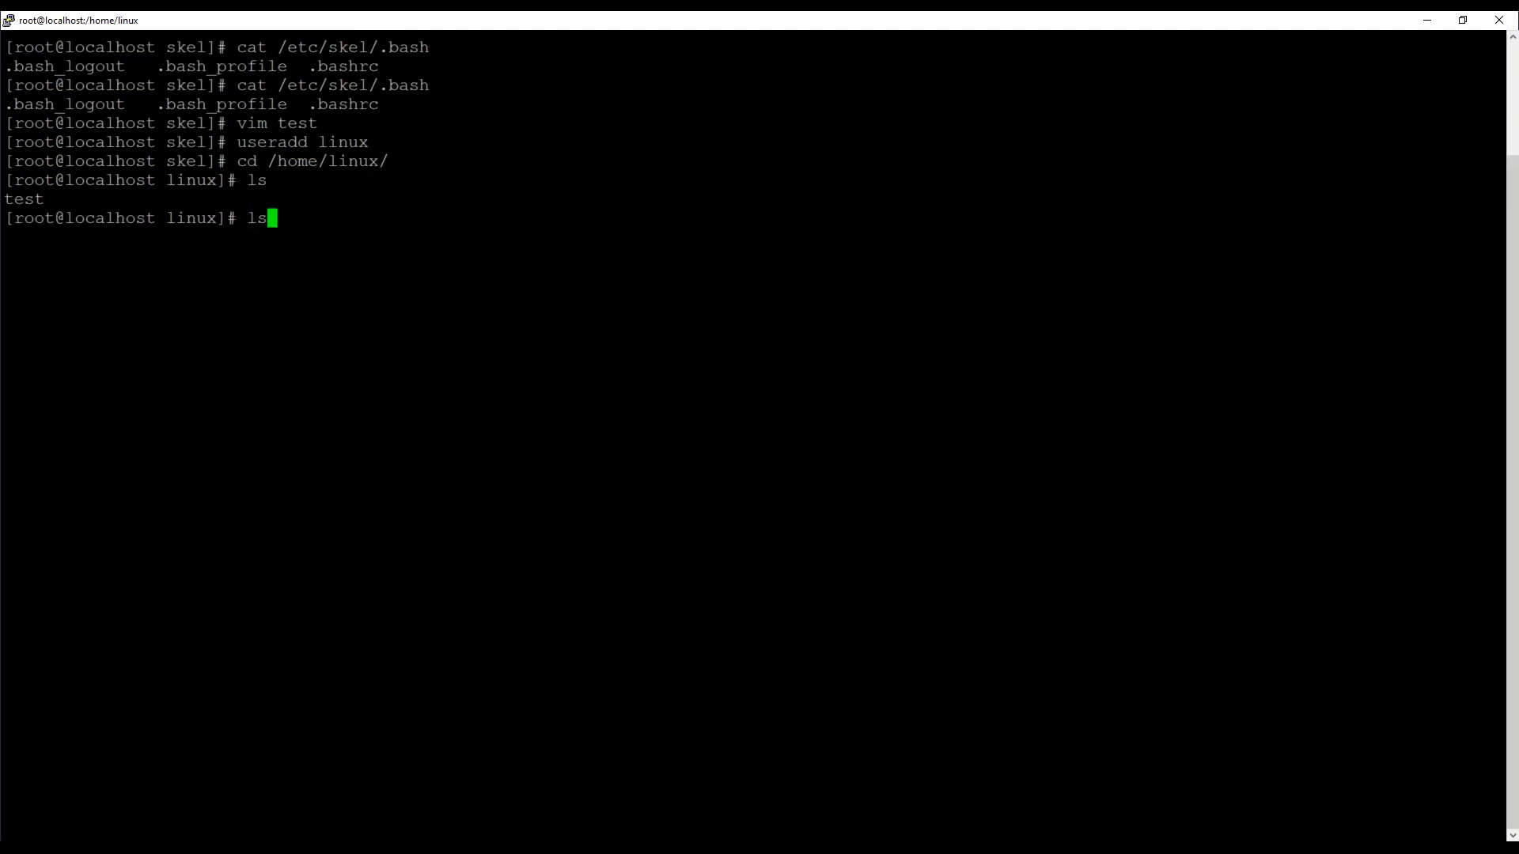
pyautogui.write('-a')
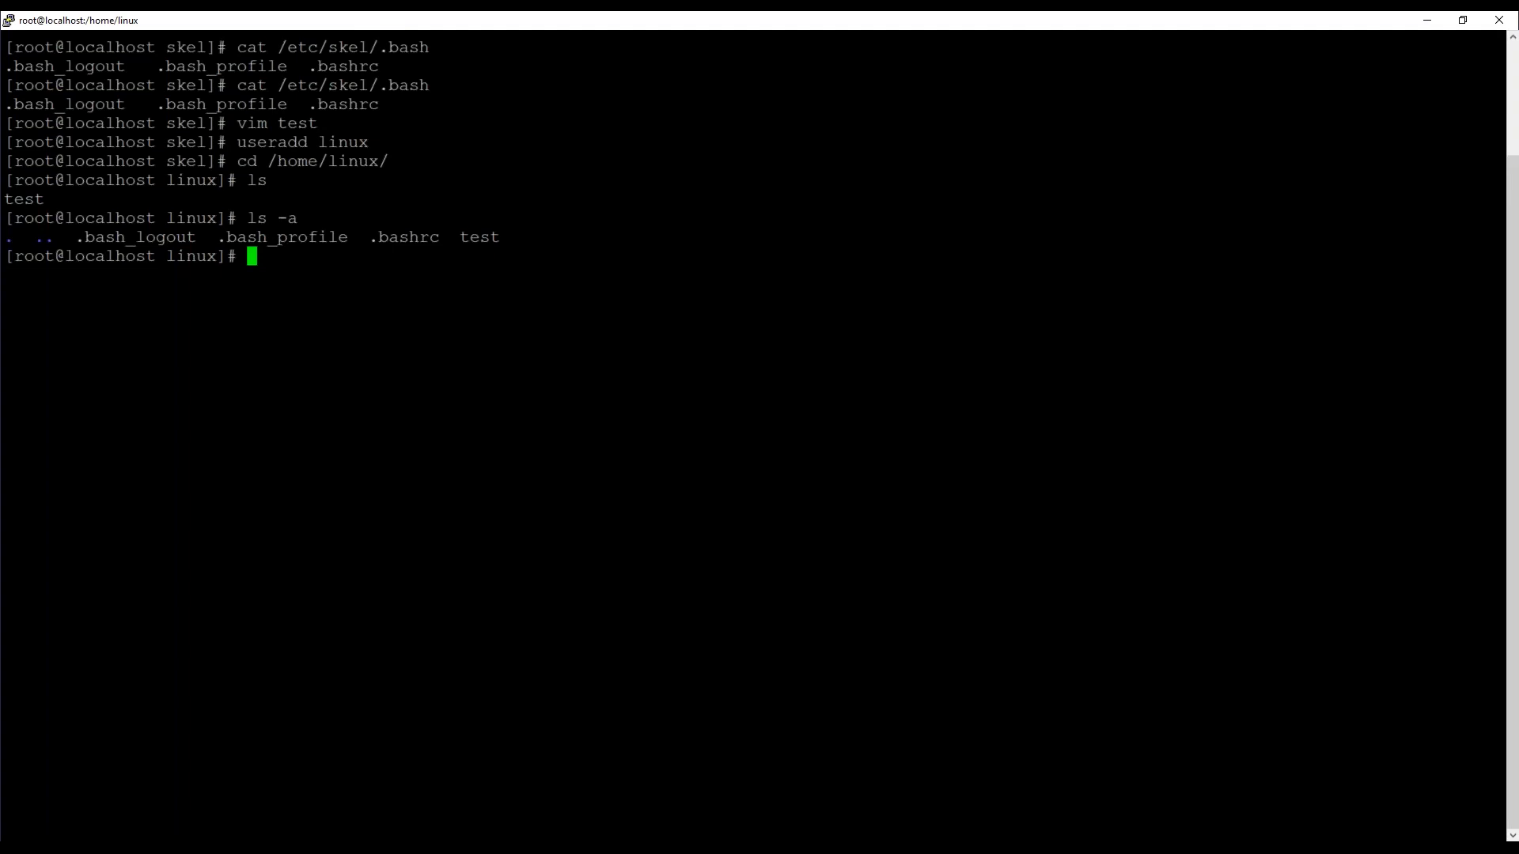
pyautogui.write('init')
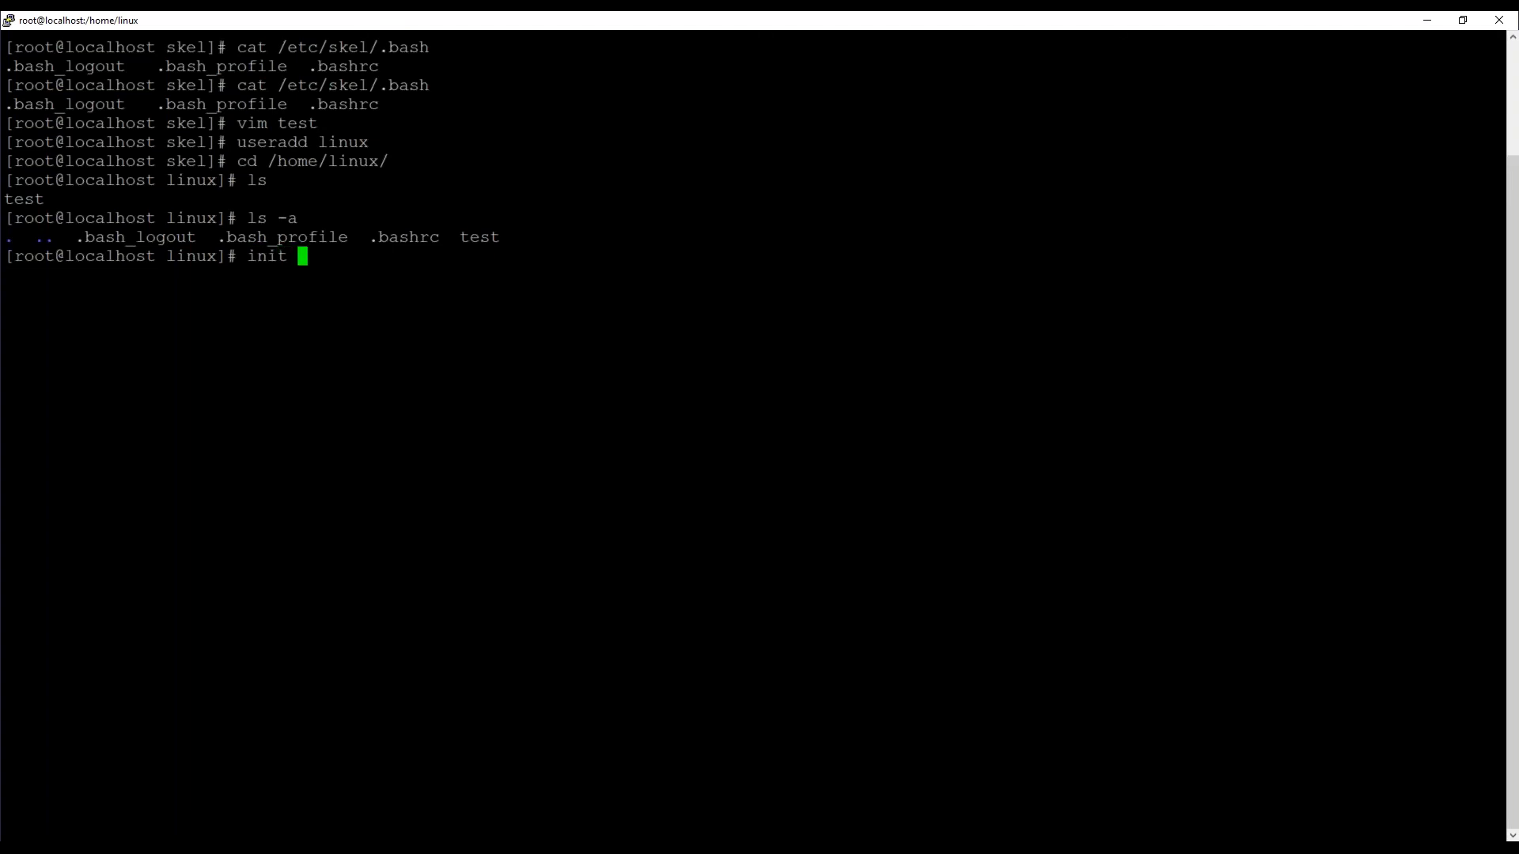